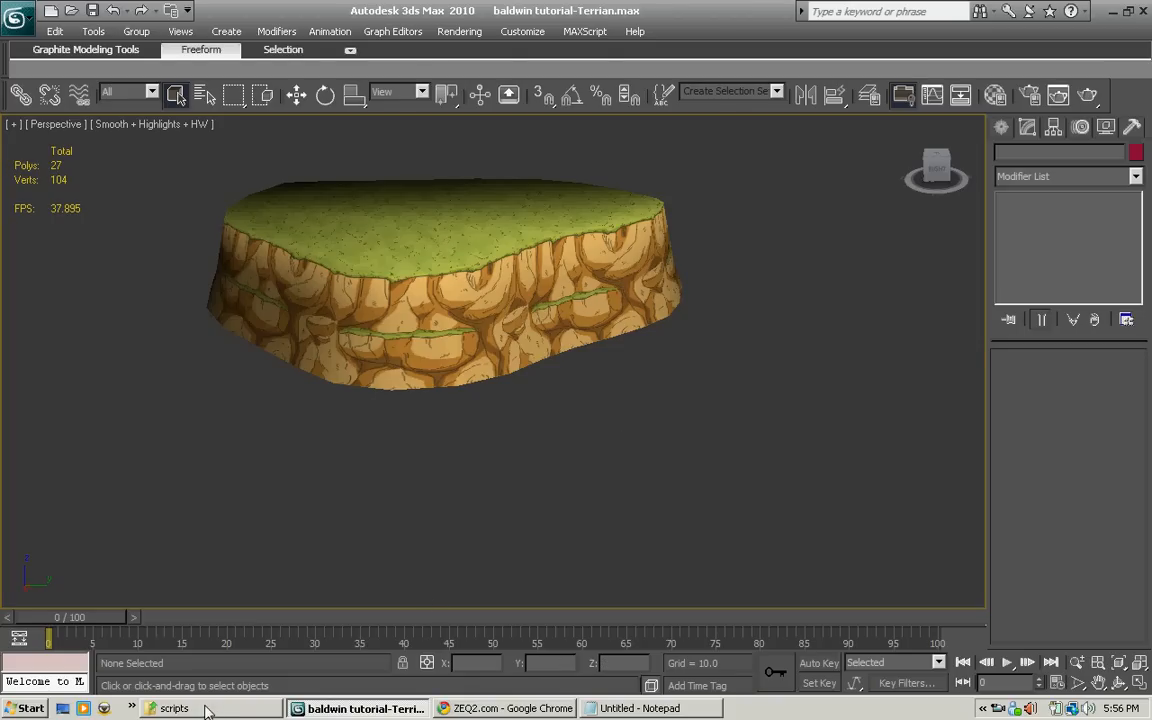
Step: Switch from the 3ds Max terrain scene to the game's Build folder window
click(172, 708)
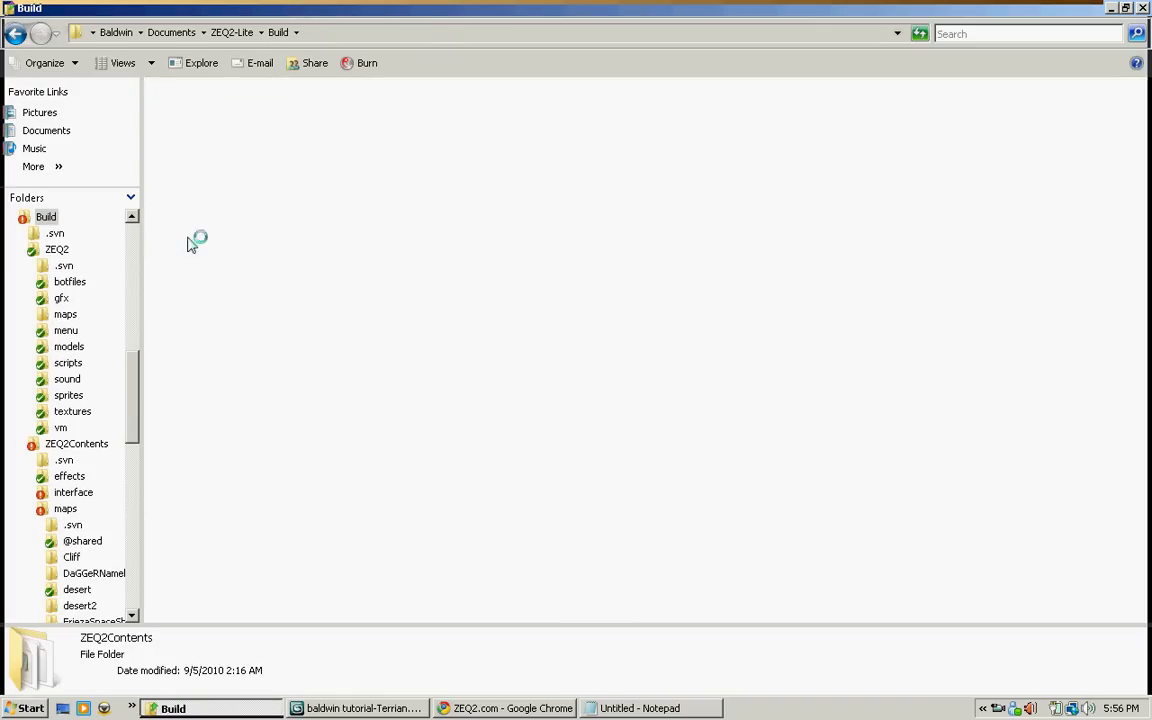
Step: Navigate into ZEQ2Contents and then its scripts folder of shader files
double_click(76, 444)
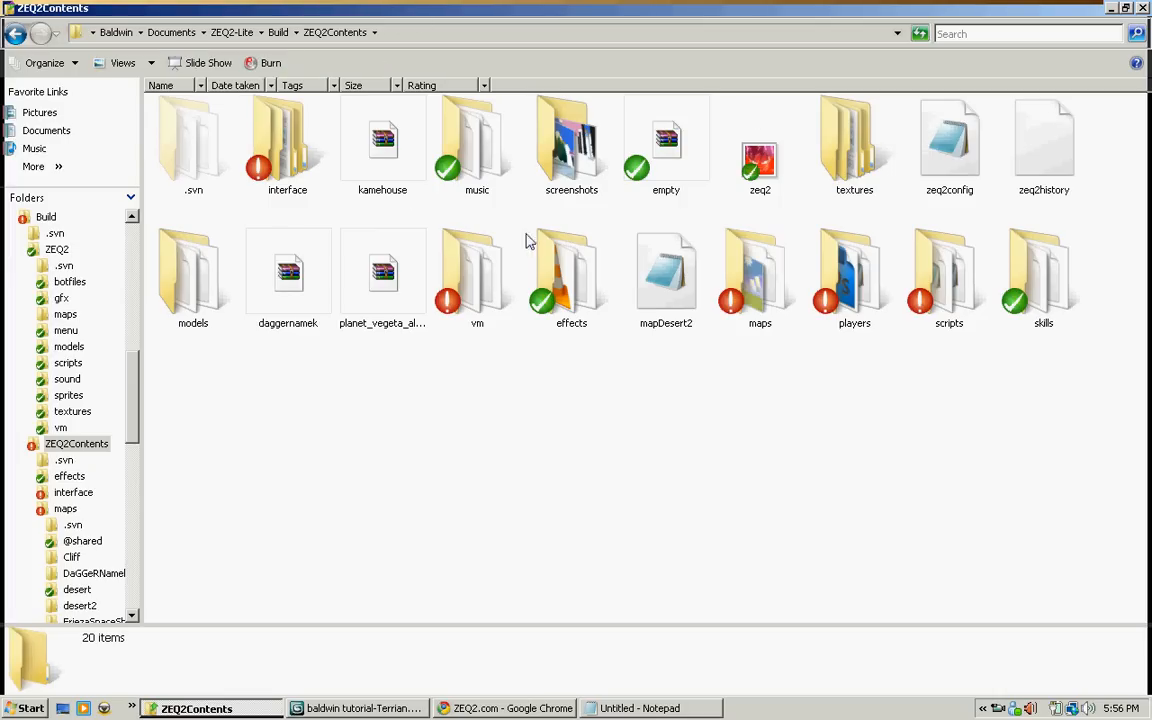
mouse_move(904, 260)
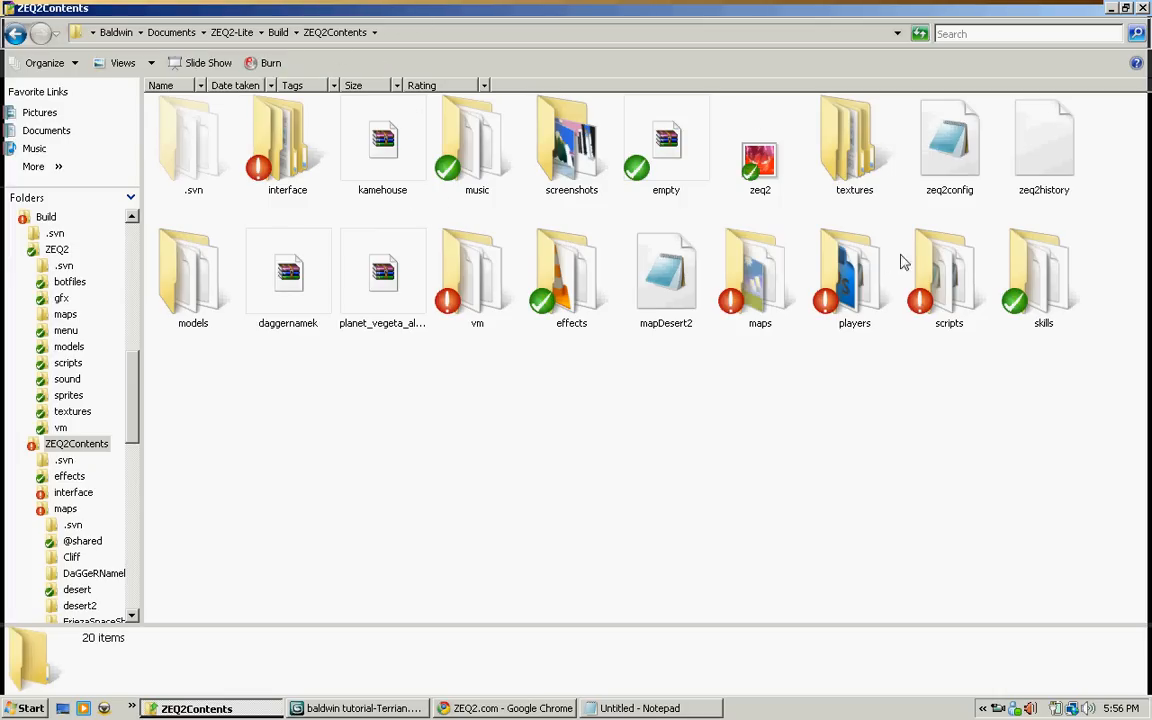
double_click(948, 272)
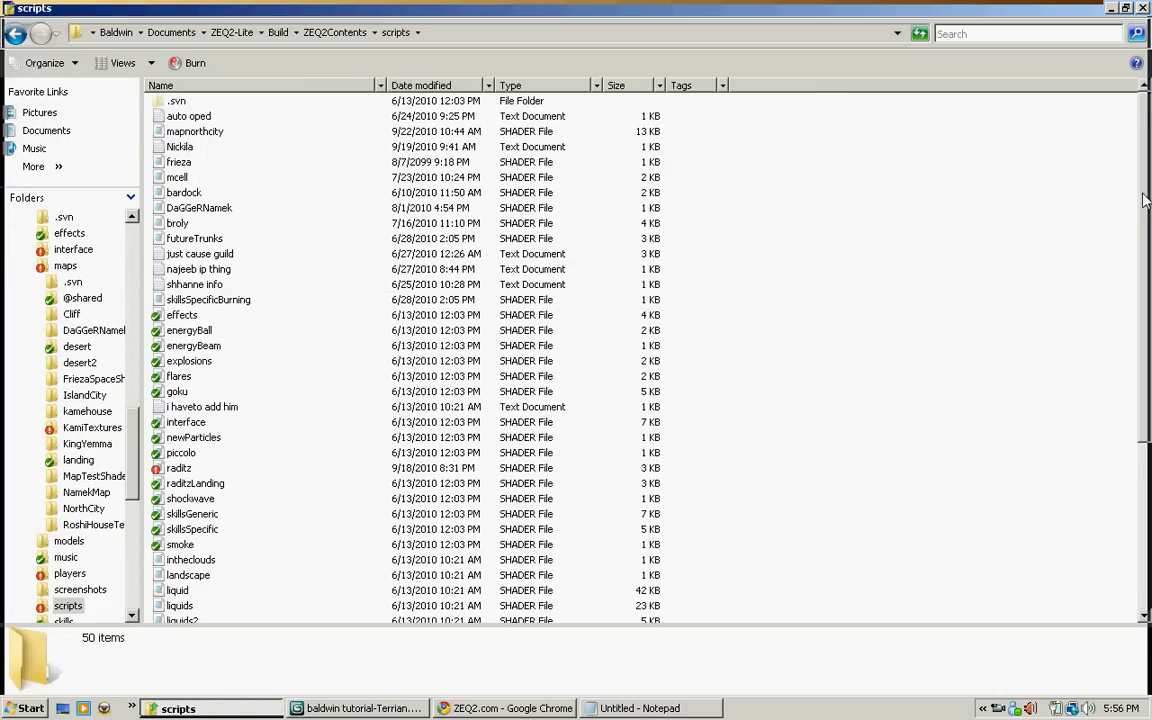
scroll(down, 3)
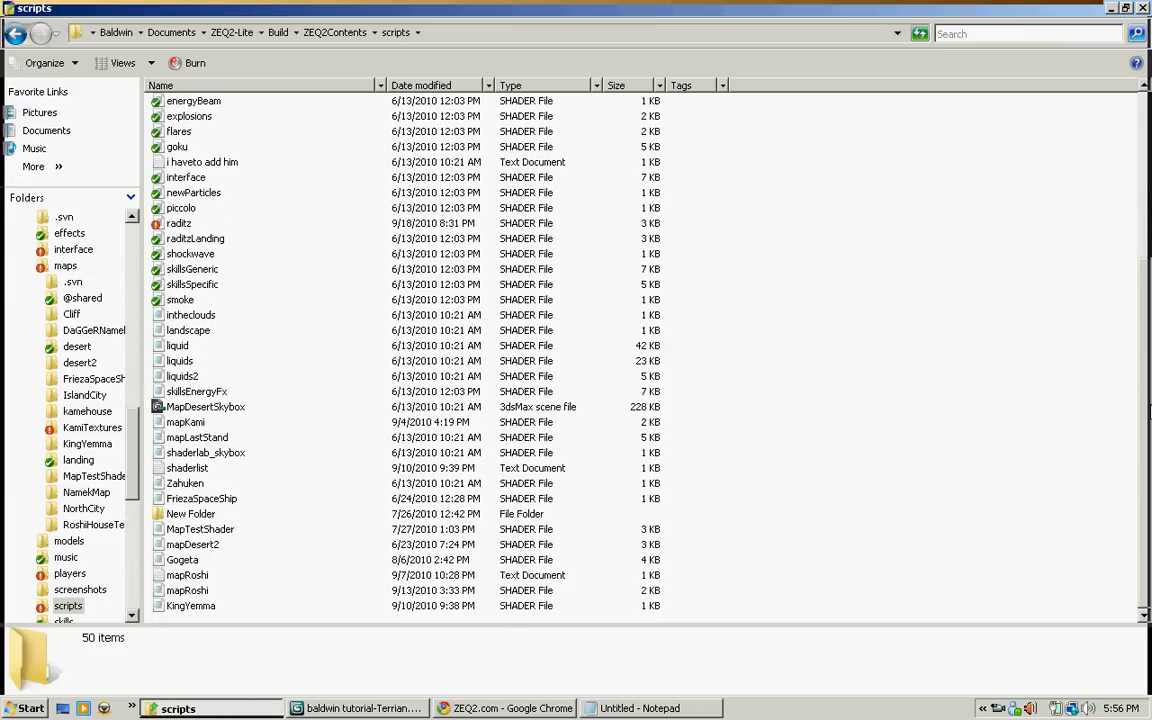
mouse_move(280, 470)
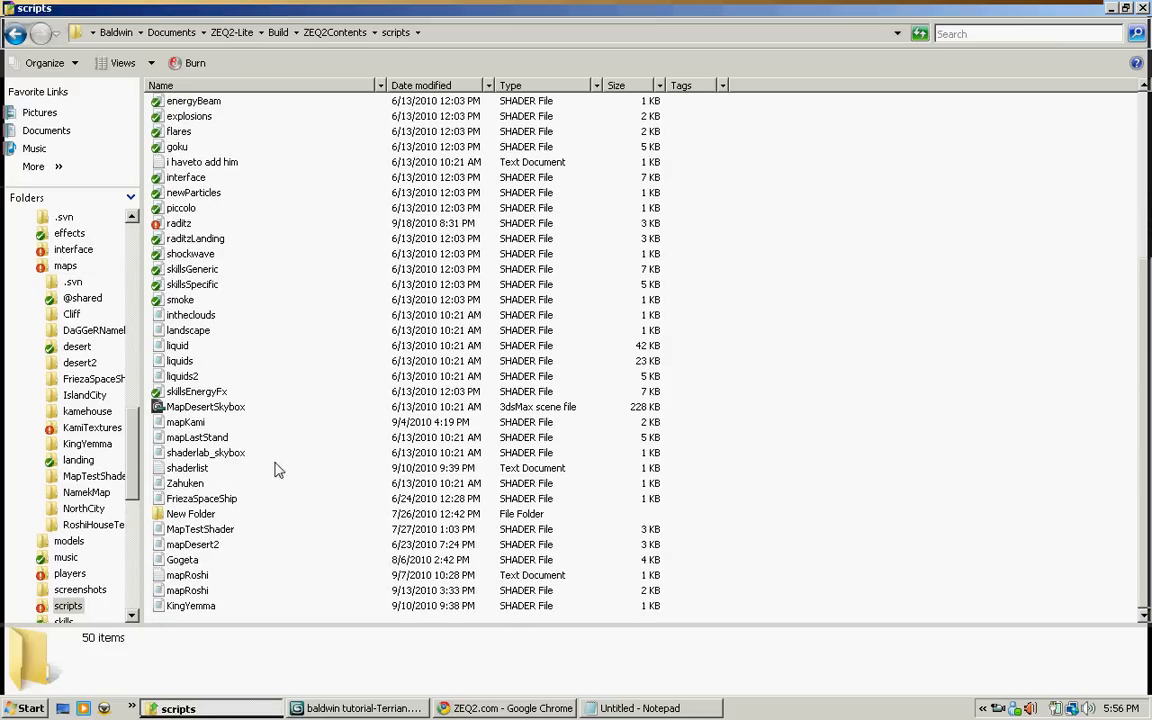
Step: Bring up the shaderlist file in Notepad and review its existing entries
double_click(188, 468)
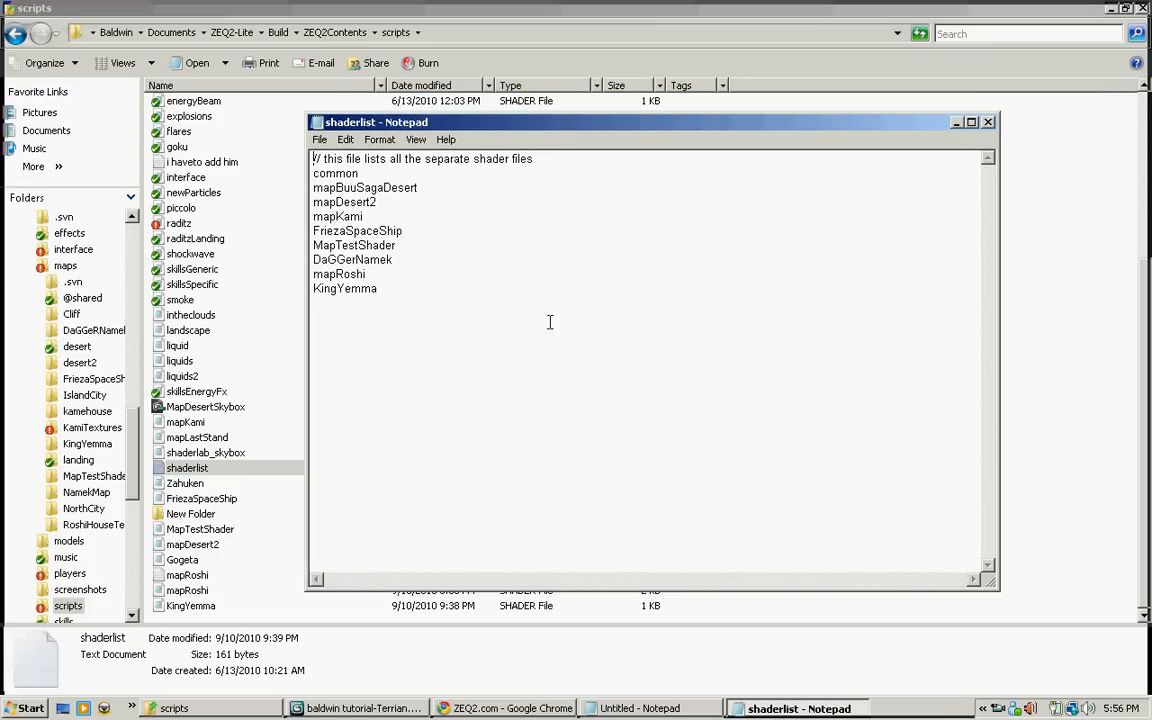
key(ctrl+a)
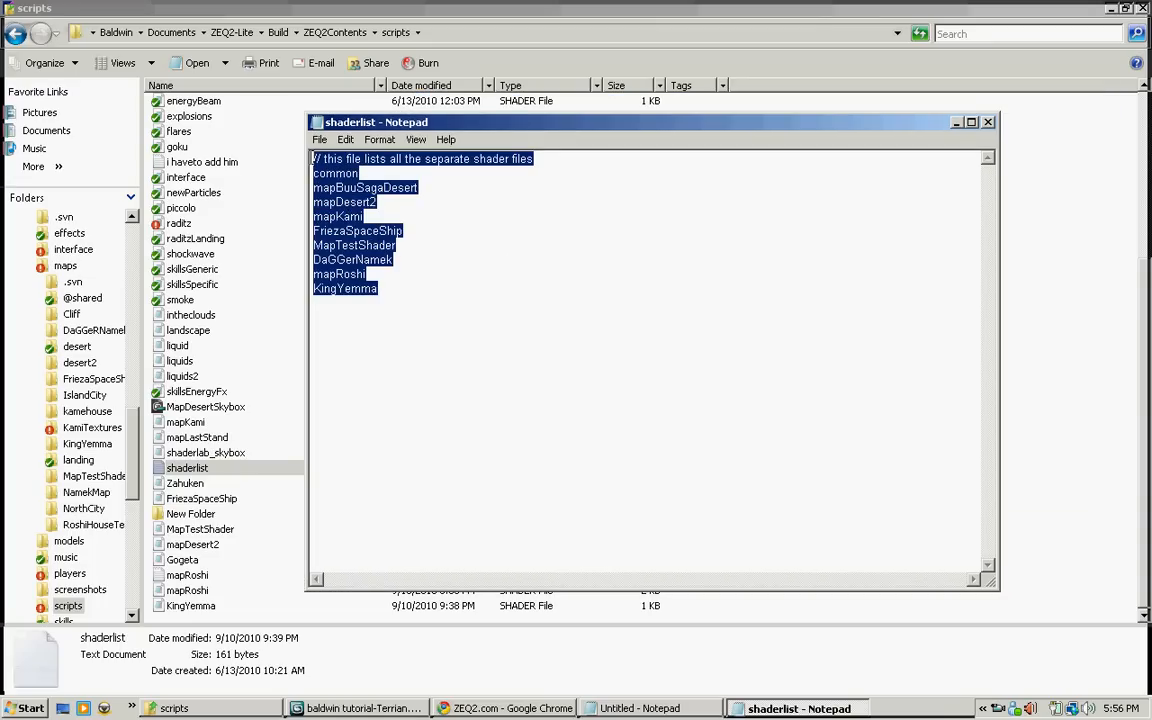
click(484, 278)
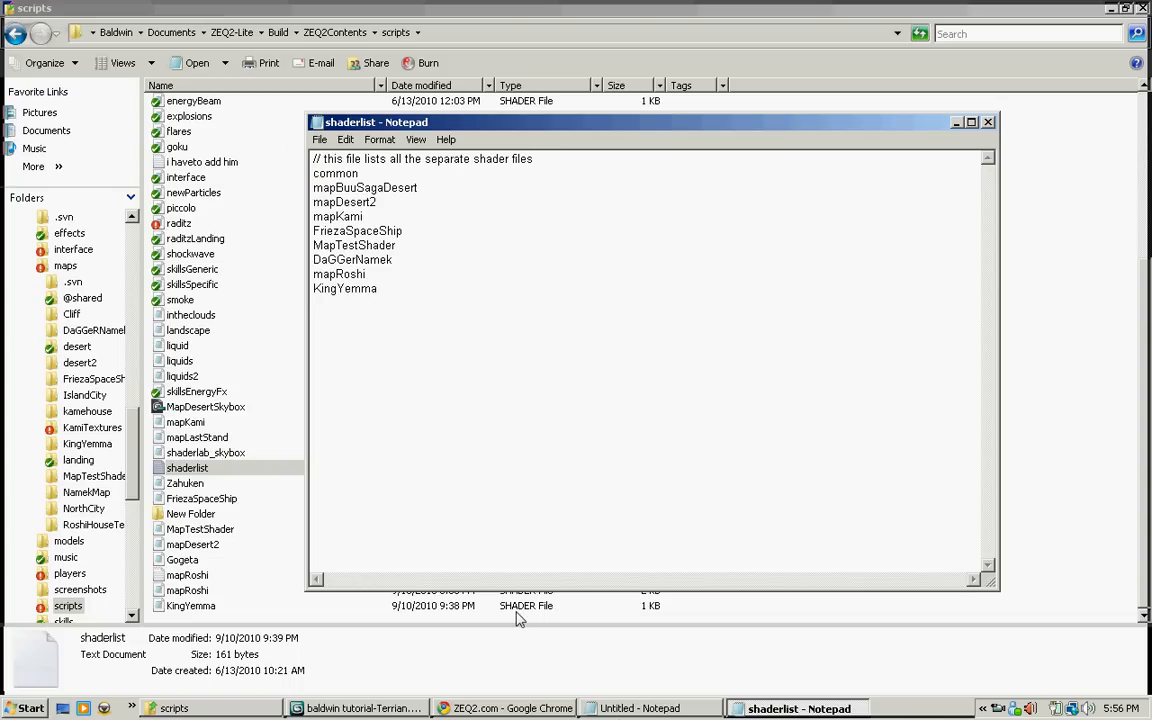
click(638, 708)
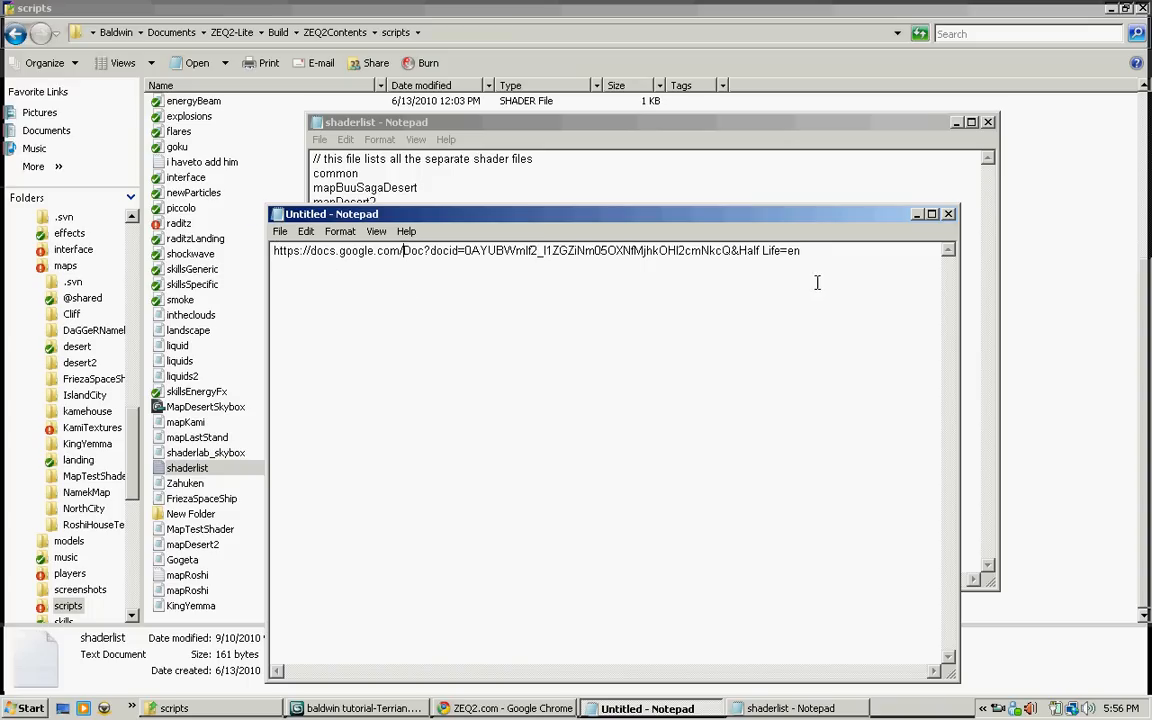
mouse_move(948, 228)
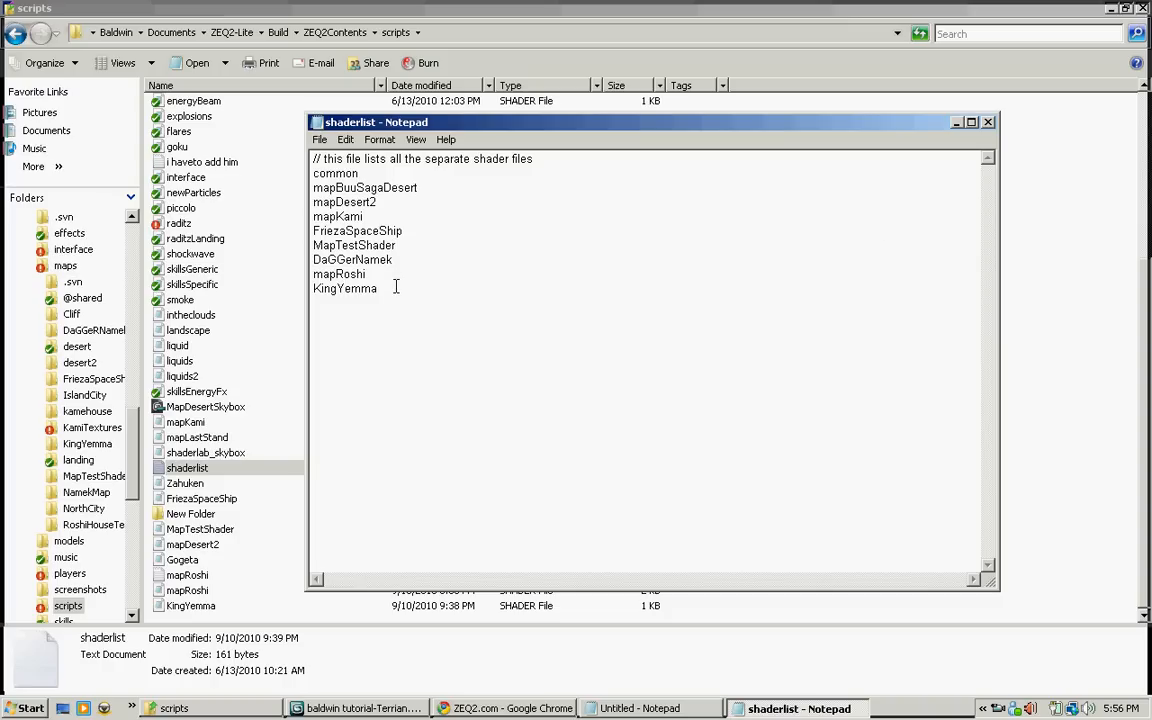
Step: Add a new 'Cliff' line at the end of the list, save and close the file
key(enter)
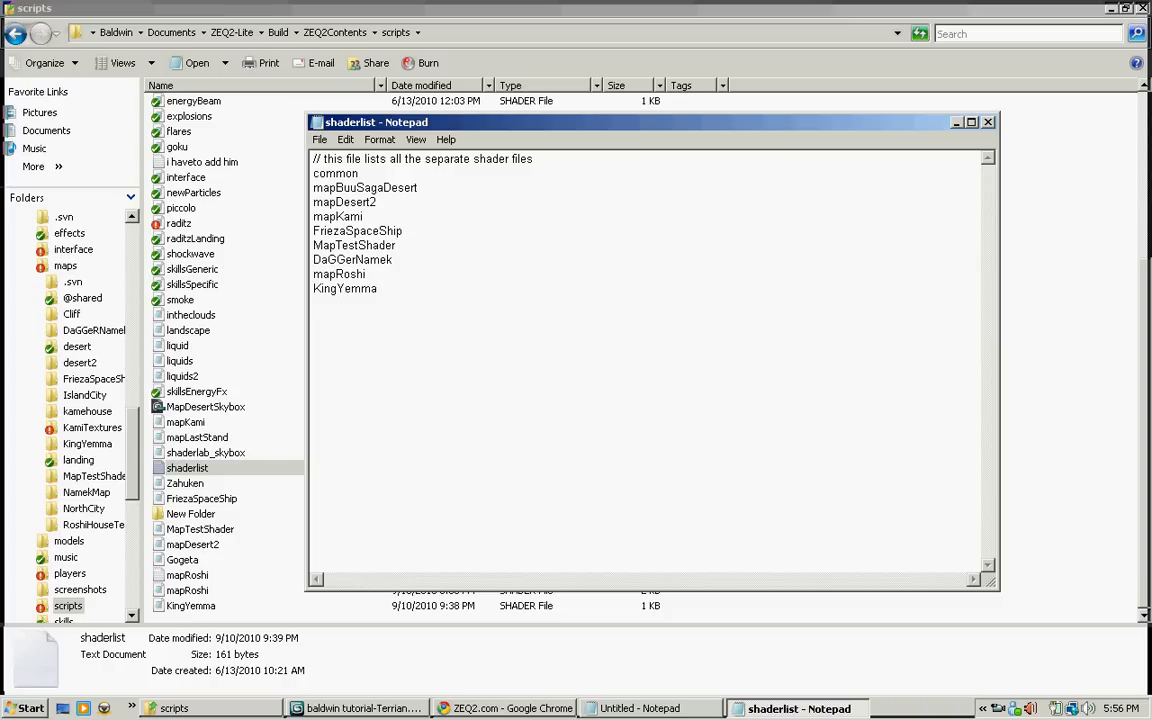
drag(312, 202, 376, 296)
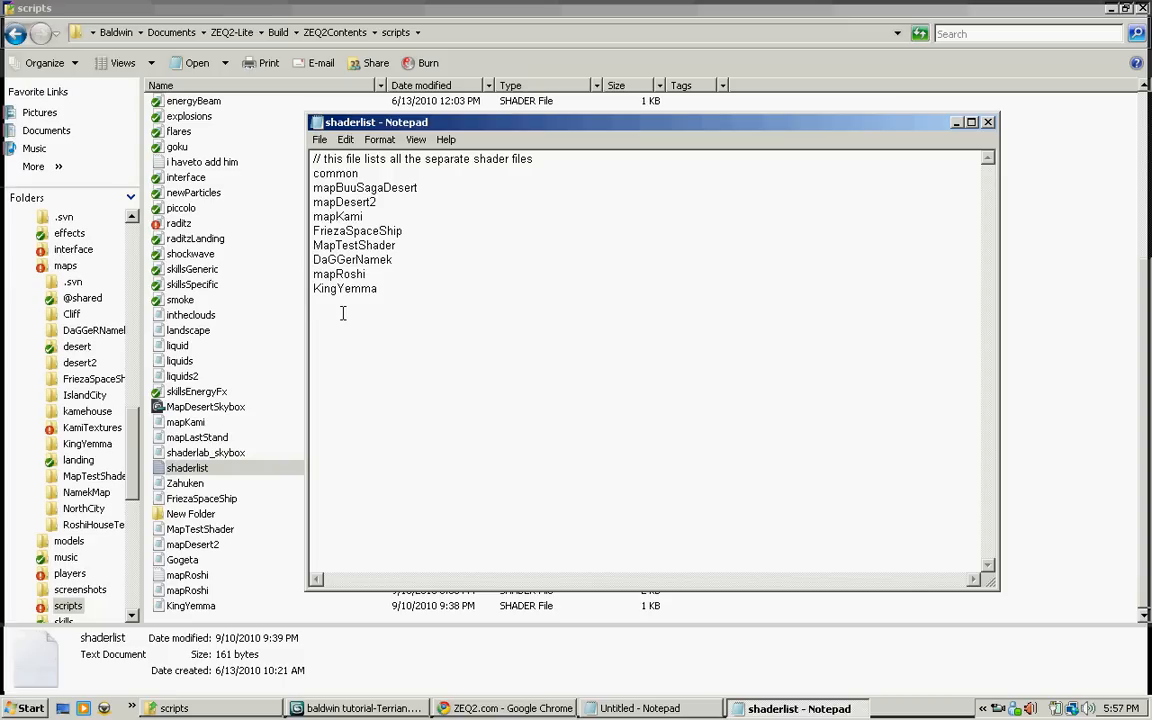
text(Cliff)
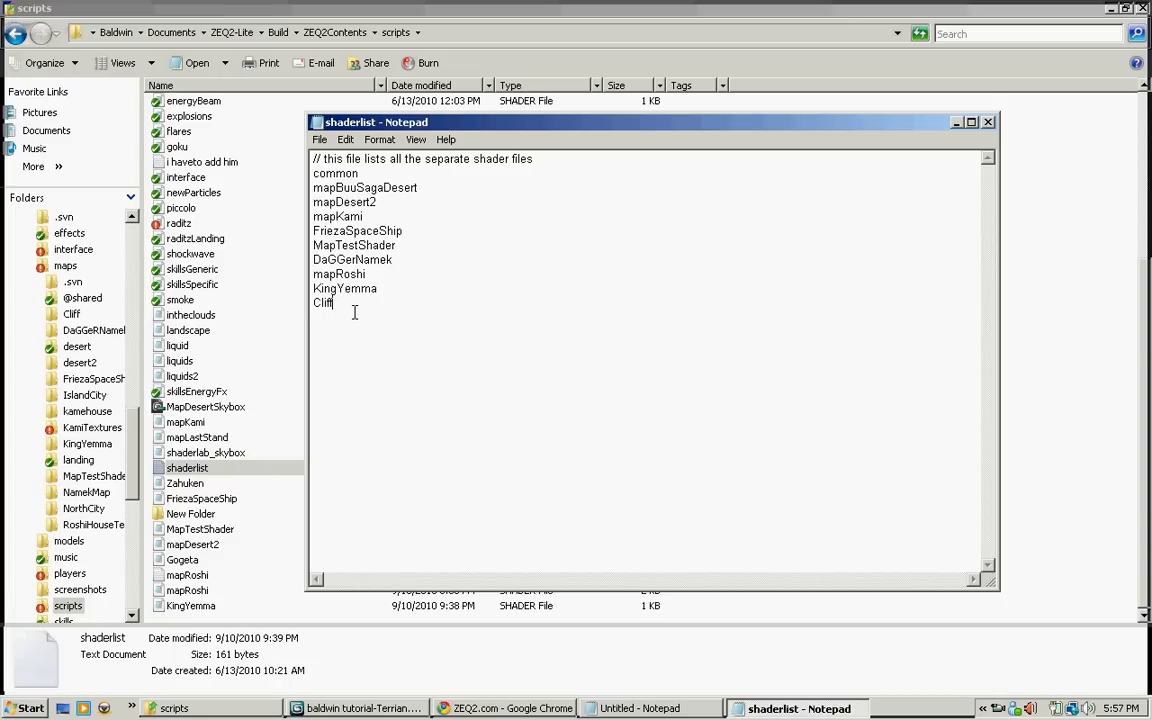
click(320, 140)
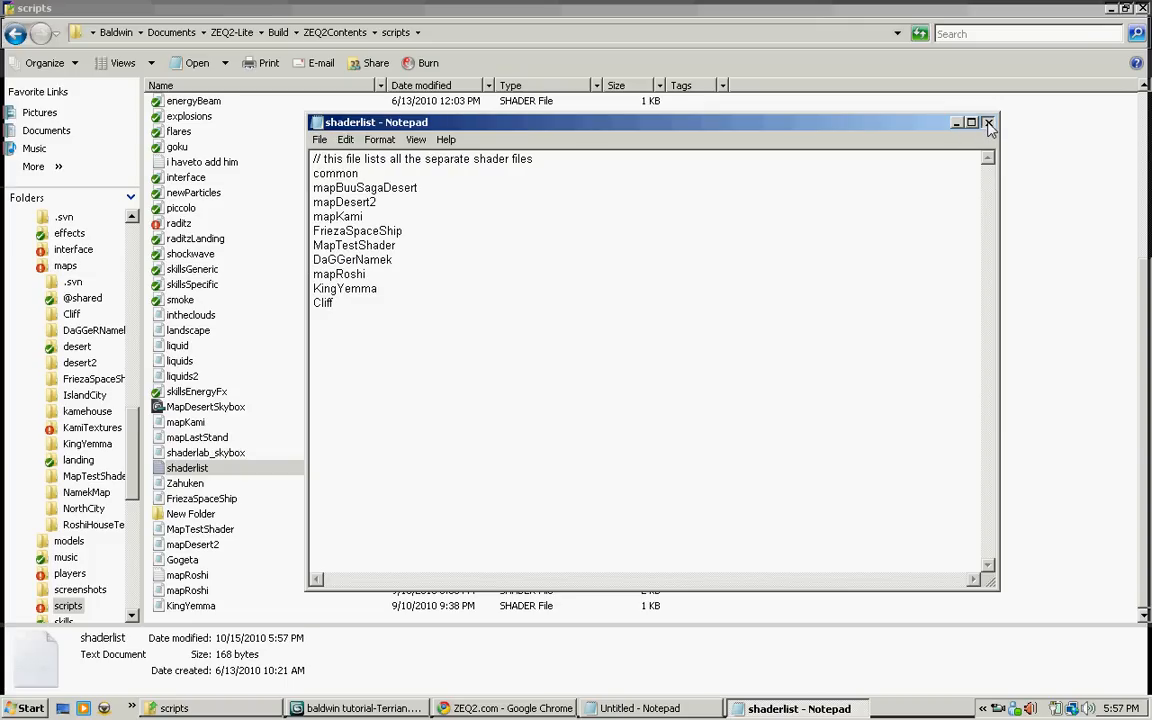
click(988, 122)
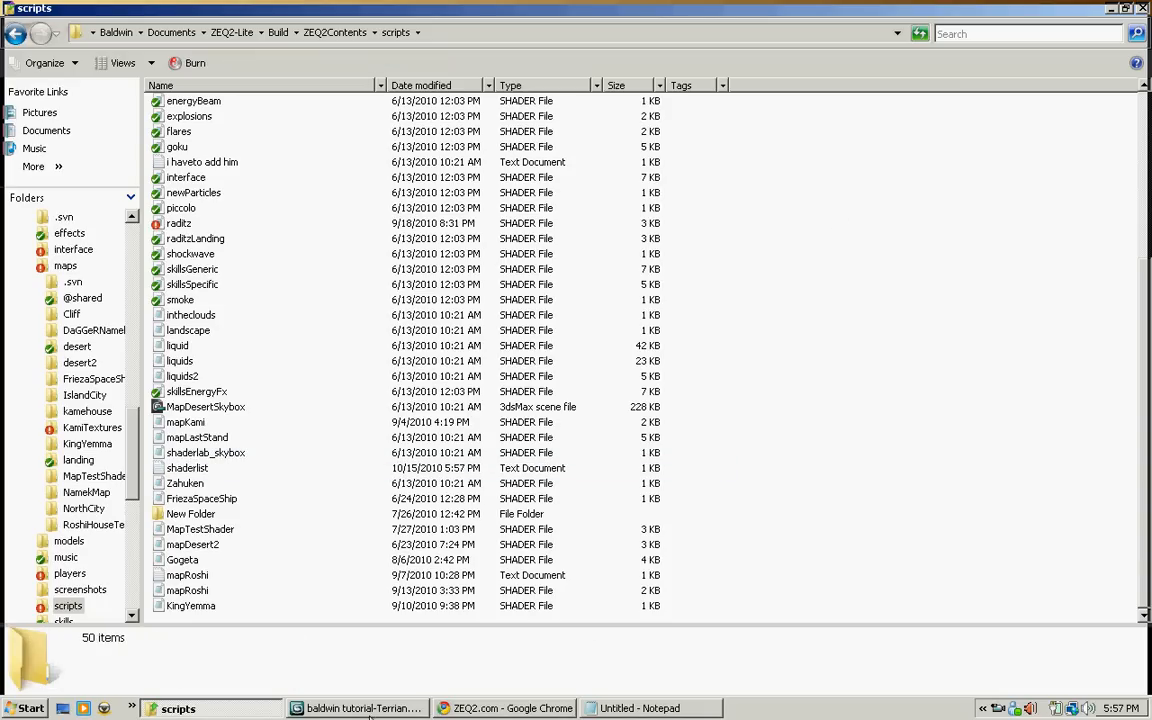
Step: Name the two Material Editor slots CliffSide and GrassTexture, then go back to the scripts folder
click(362, 708)
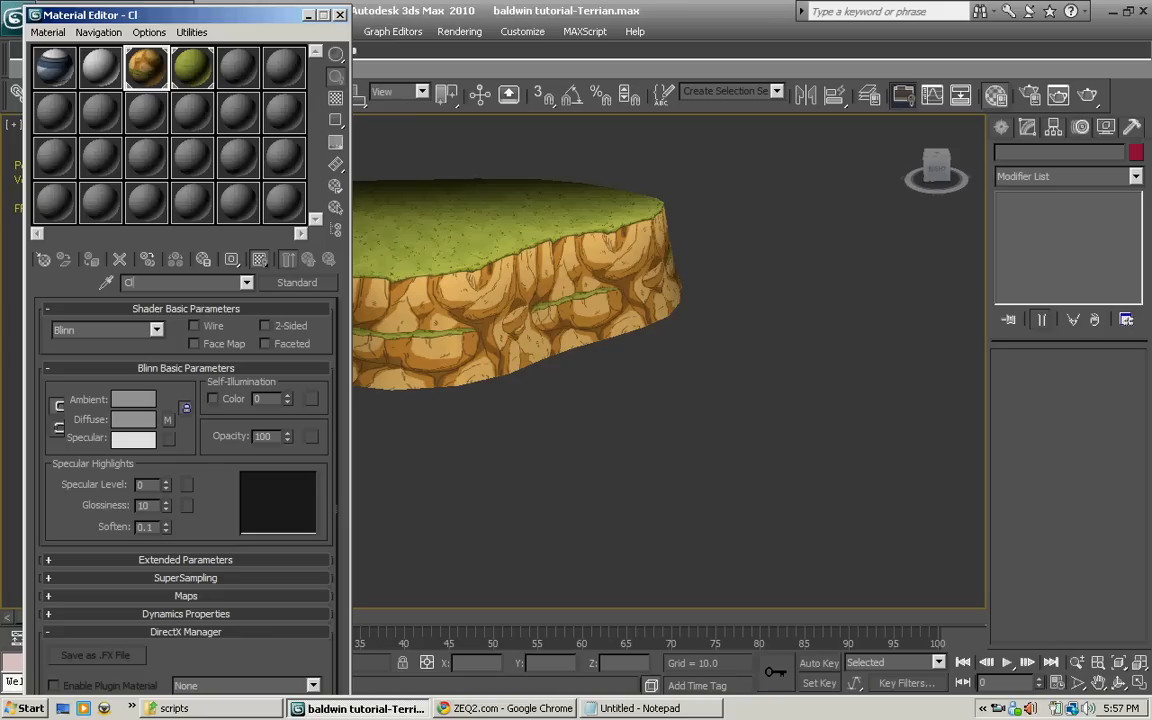
text(liffSide)
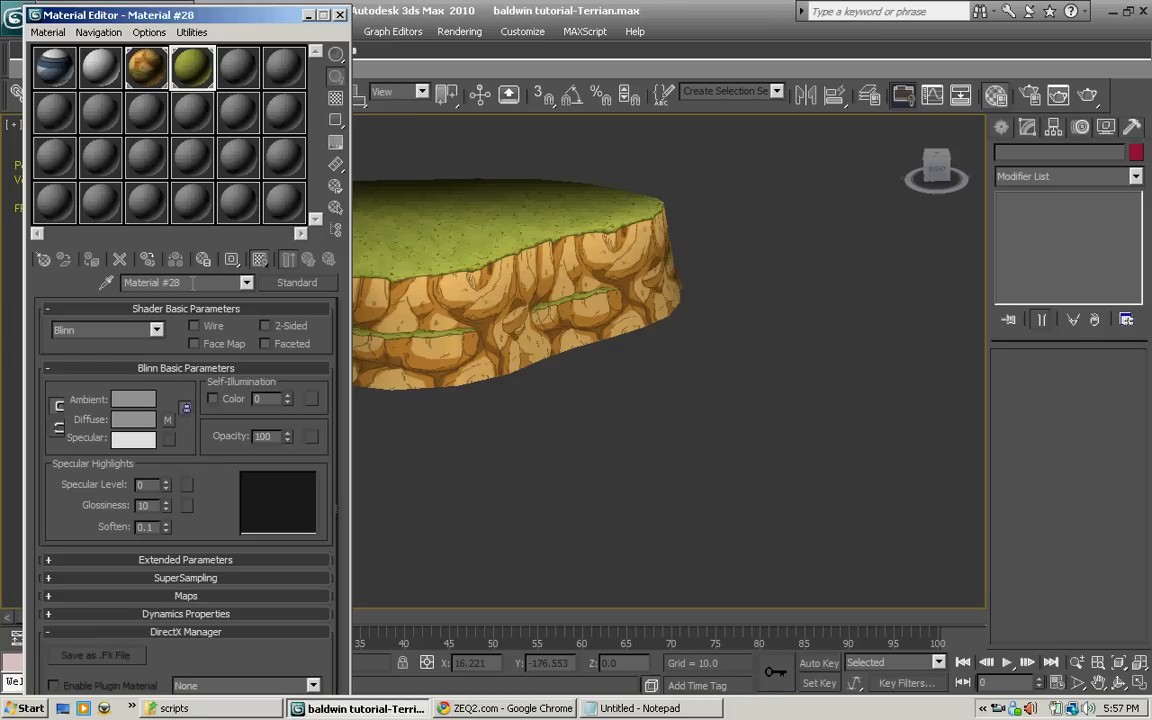
text(GrassTexture)
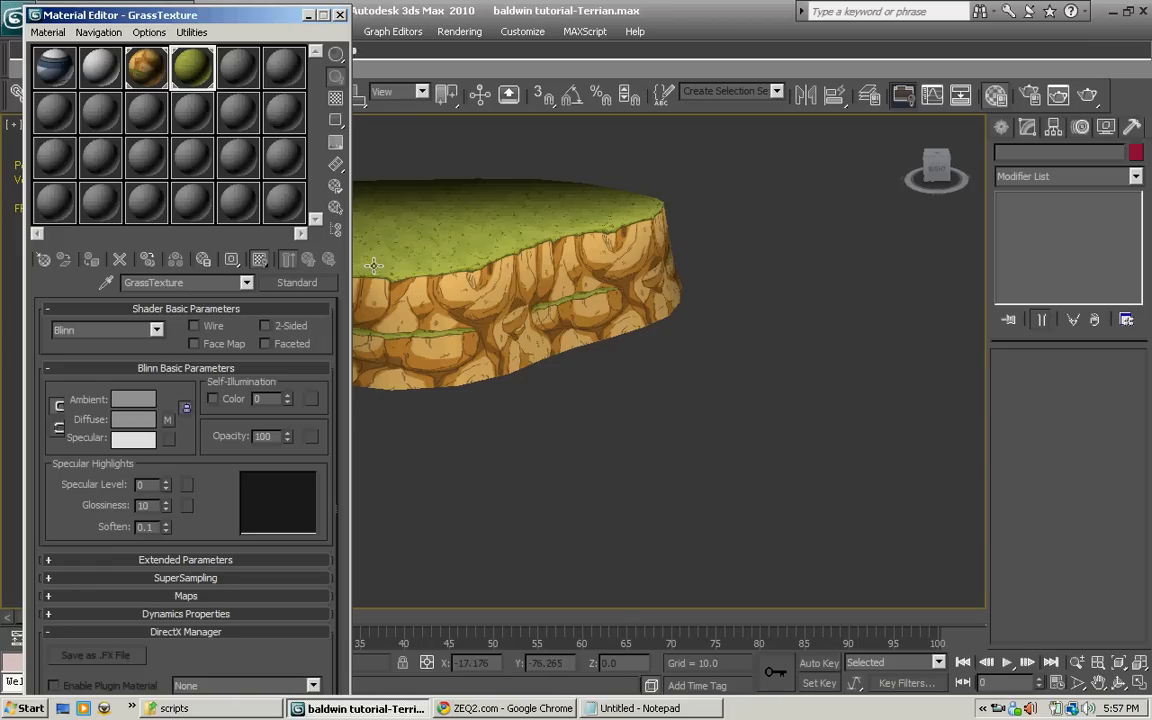
click(178, 708)
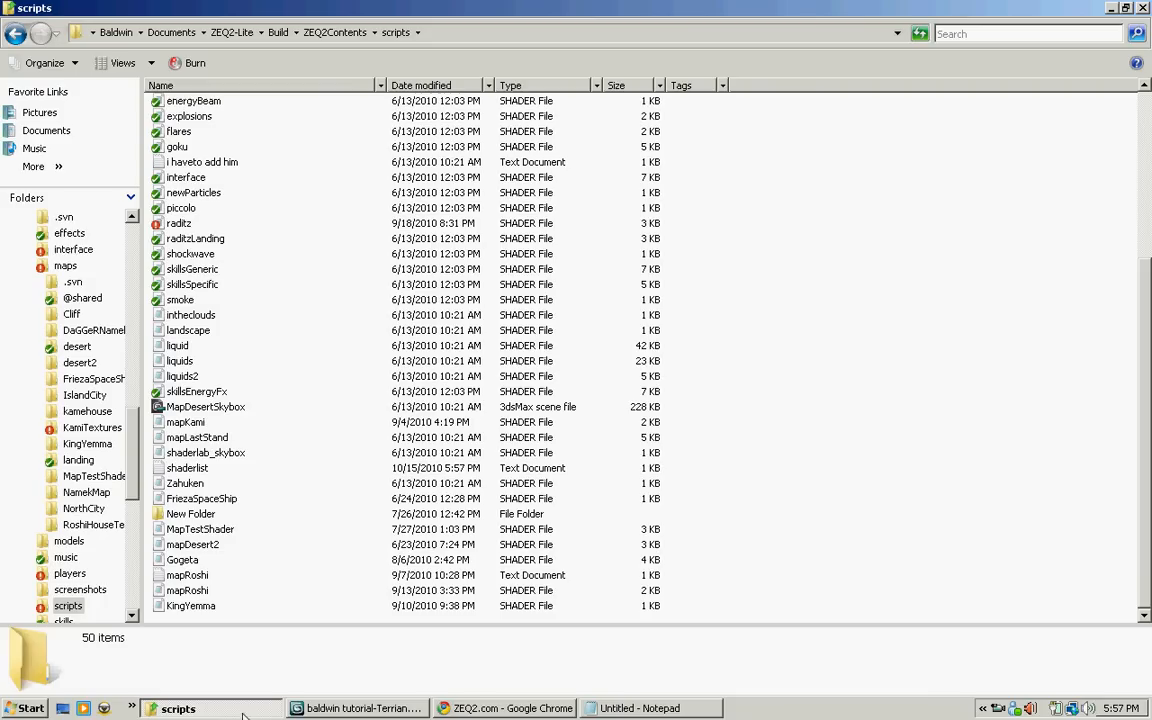
Step: Create a new text document in scripts named Cliff.shader and select it
right_click(804, 310)
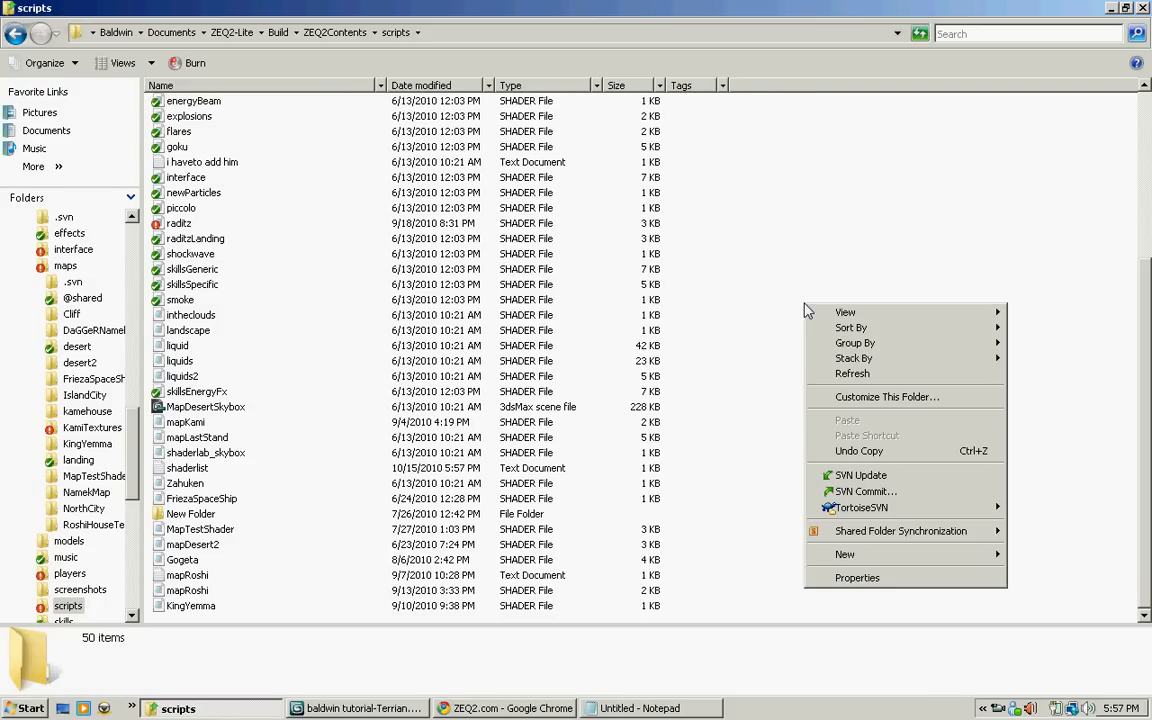
click(844, 554)
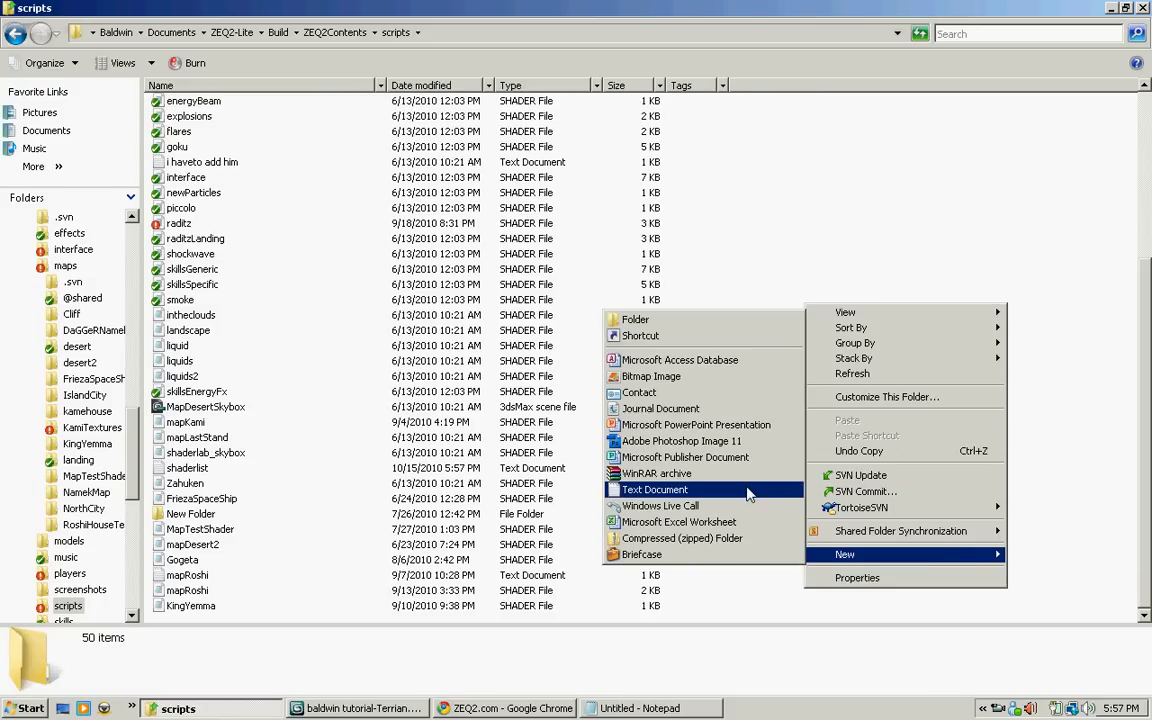
click(656, 488)
text(Cliff.shader)
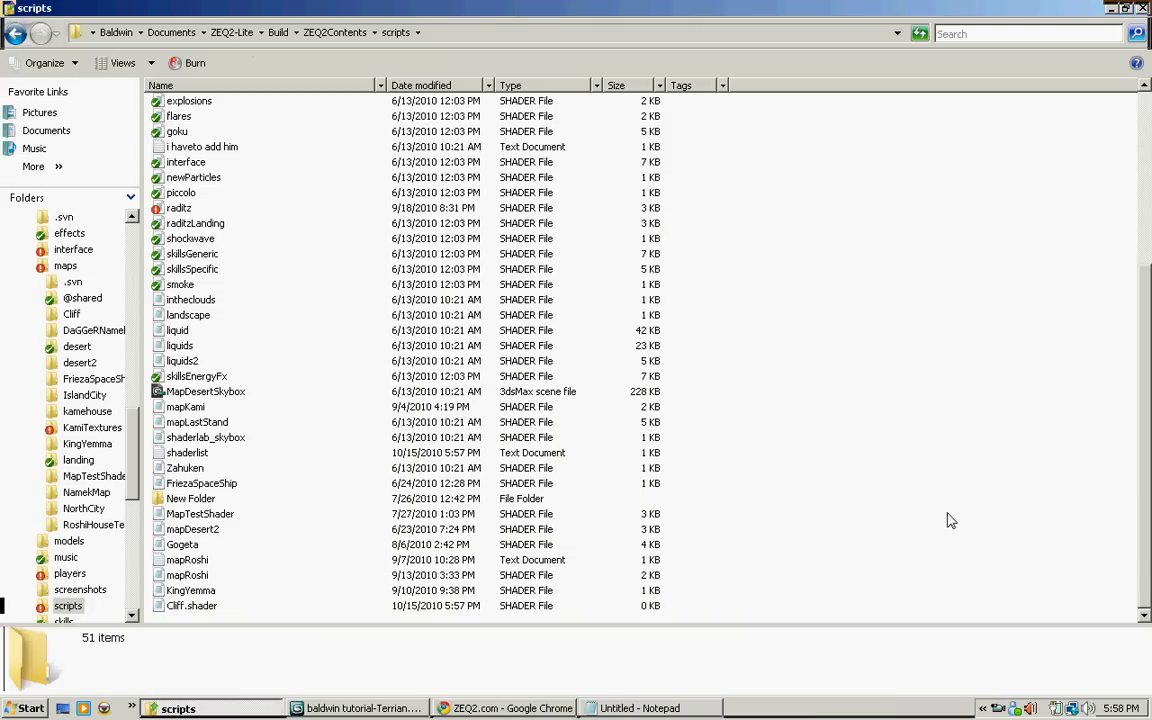
click(192, 604)
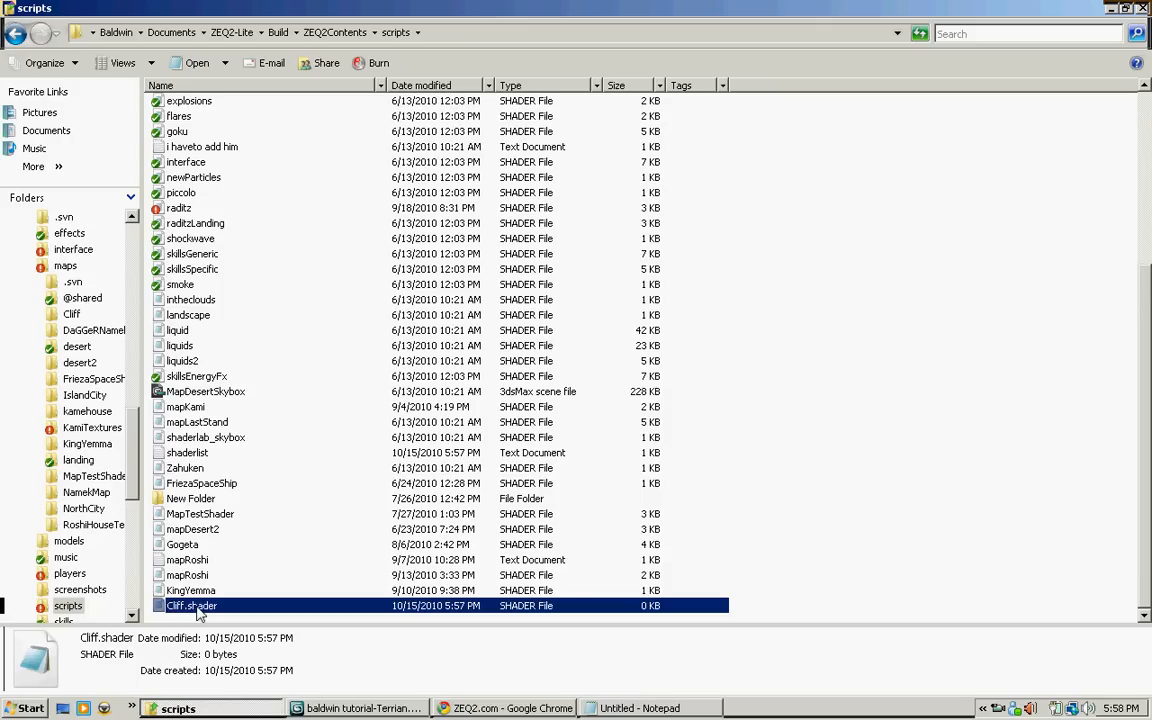
Step: Copy the Grass shader block from mapKami into the empty Cliff.shader file
double_click(192, 604)
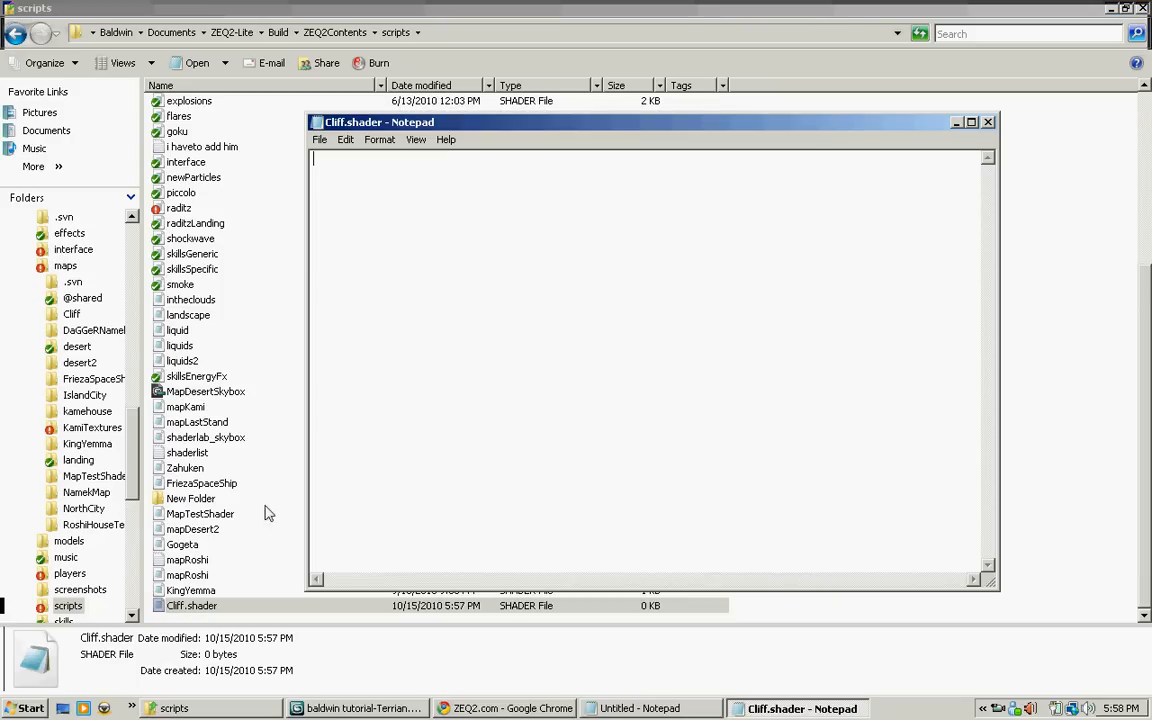
text([b]Scripting[/b]- Coming soon)
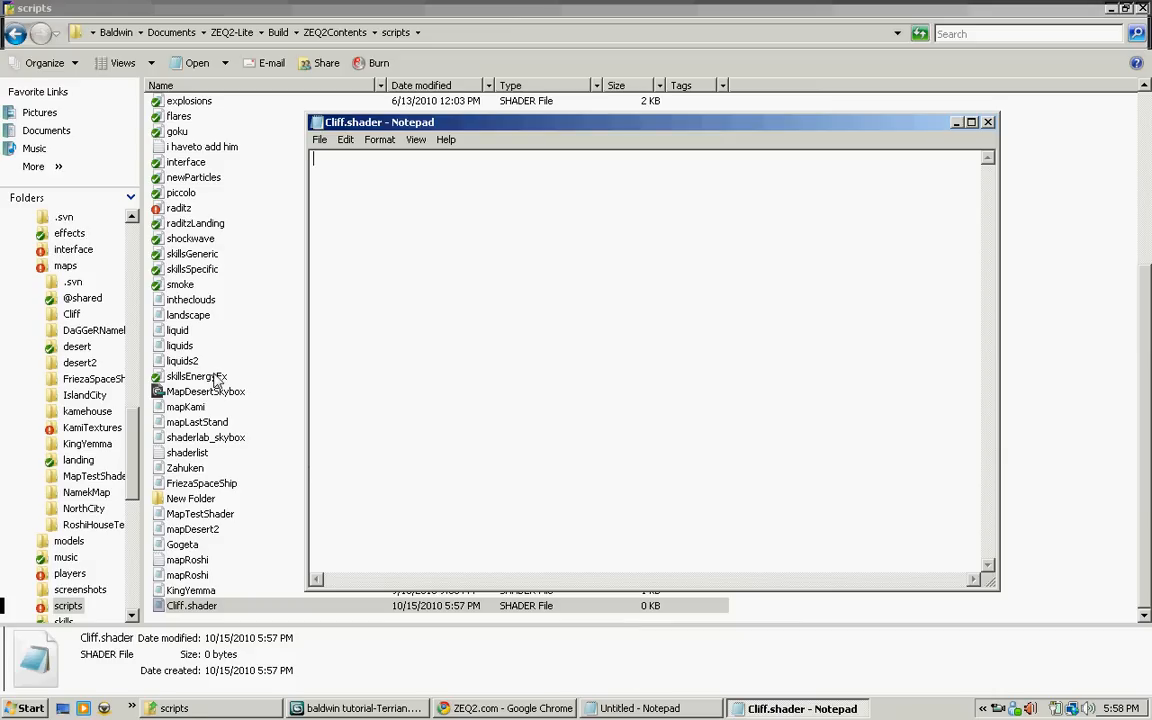
double_click(184, 406)
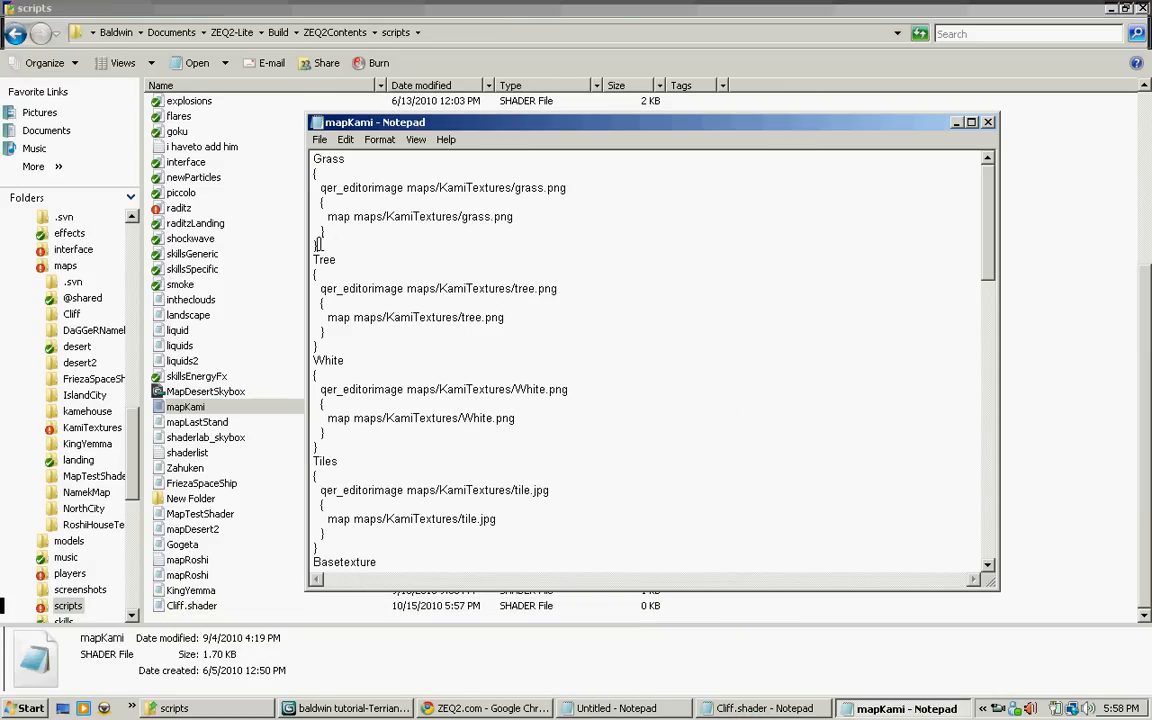
drag(320, 158, 320, 244)
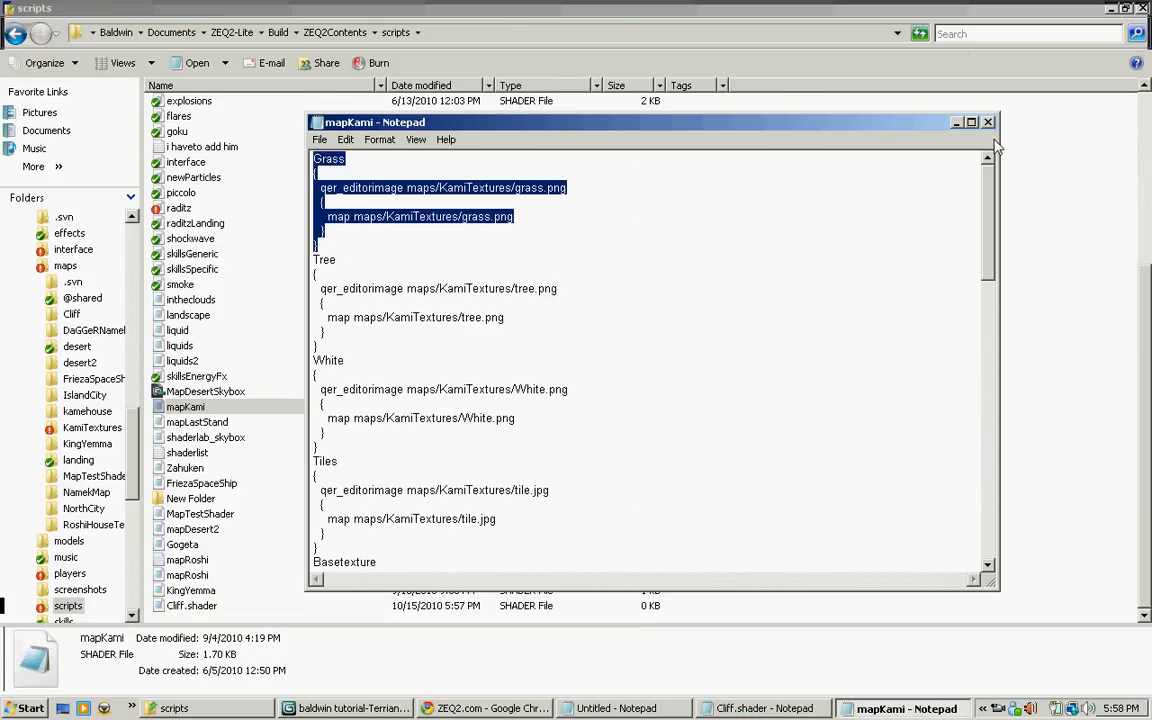
click(800, 708)
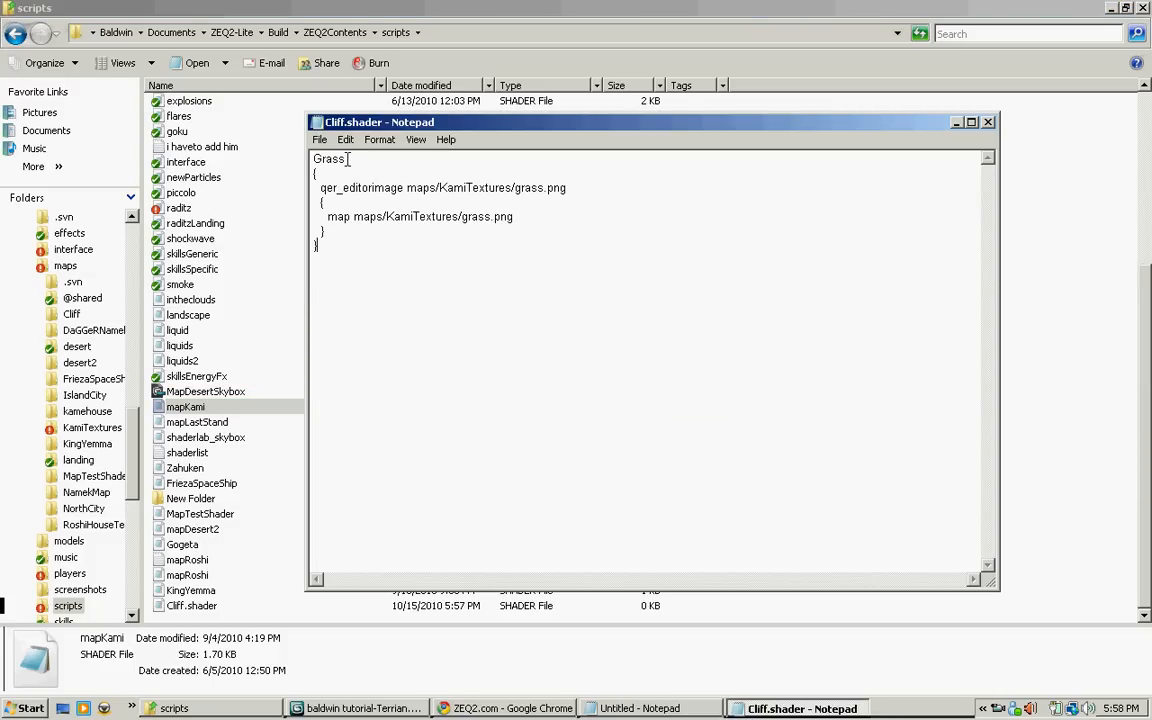
Step: Rename the pasted block's shader from Grass to CliffSide
text(Cliff)
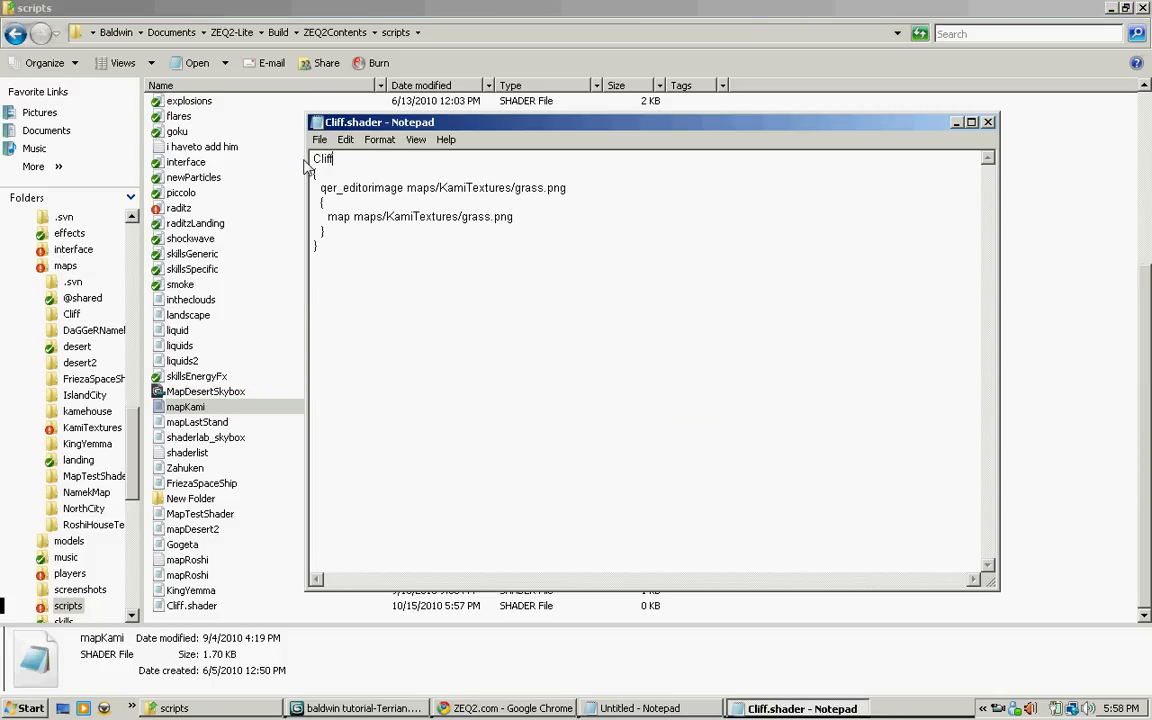
text(Sude)
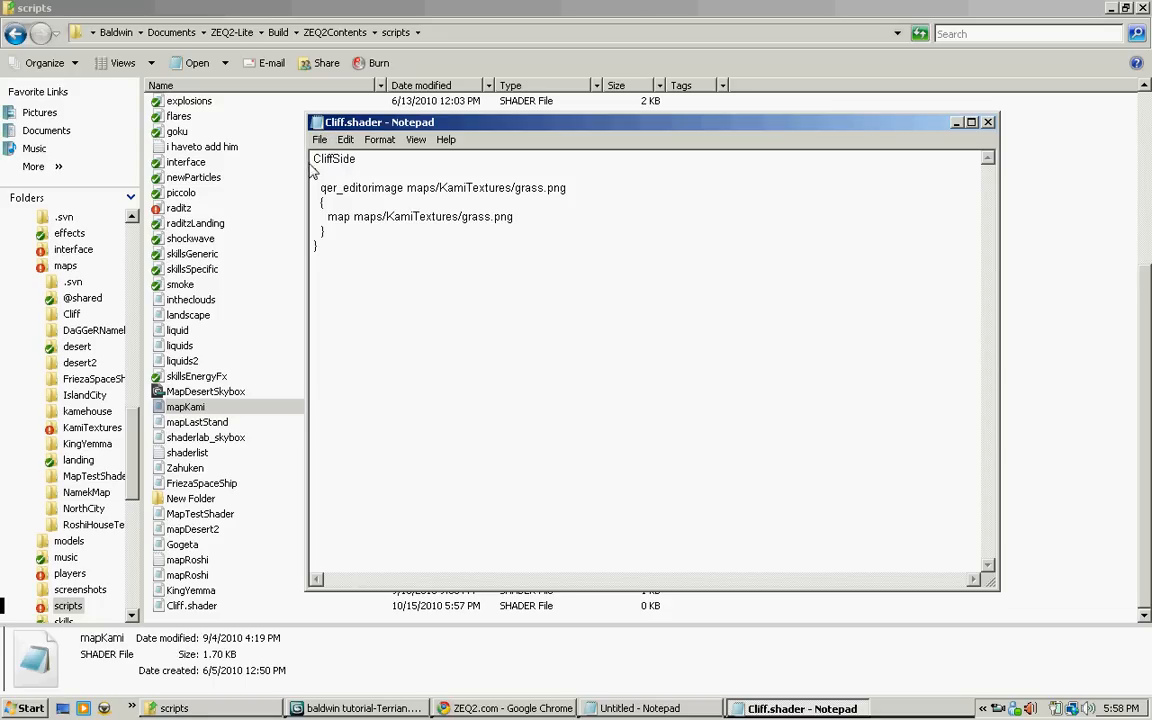
double_click(332, 158)
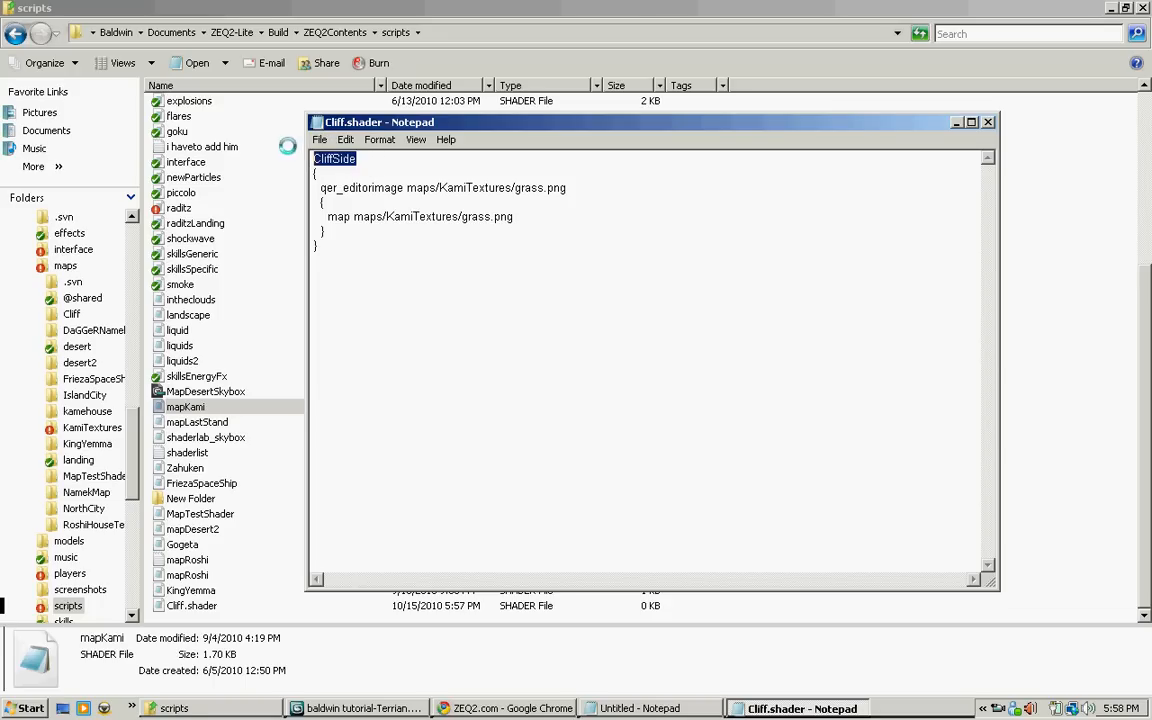
click(360, 708)
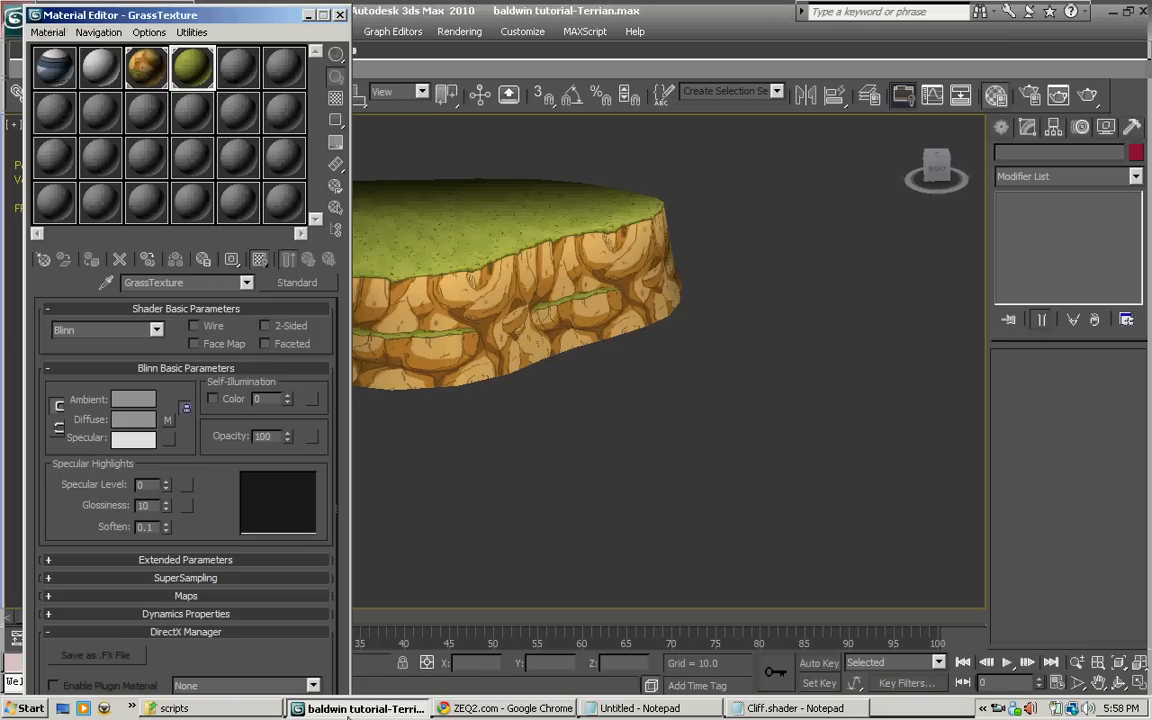
Step: Check the CliffSide material's name in the Material Editor and return to Cliff.shader
click(144, 68)
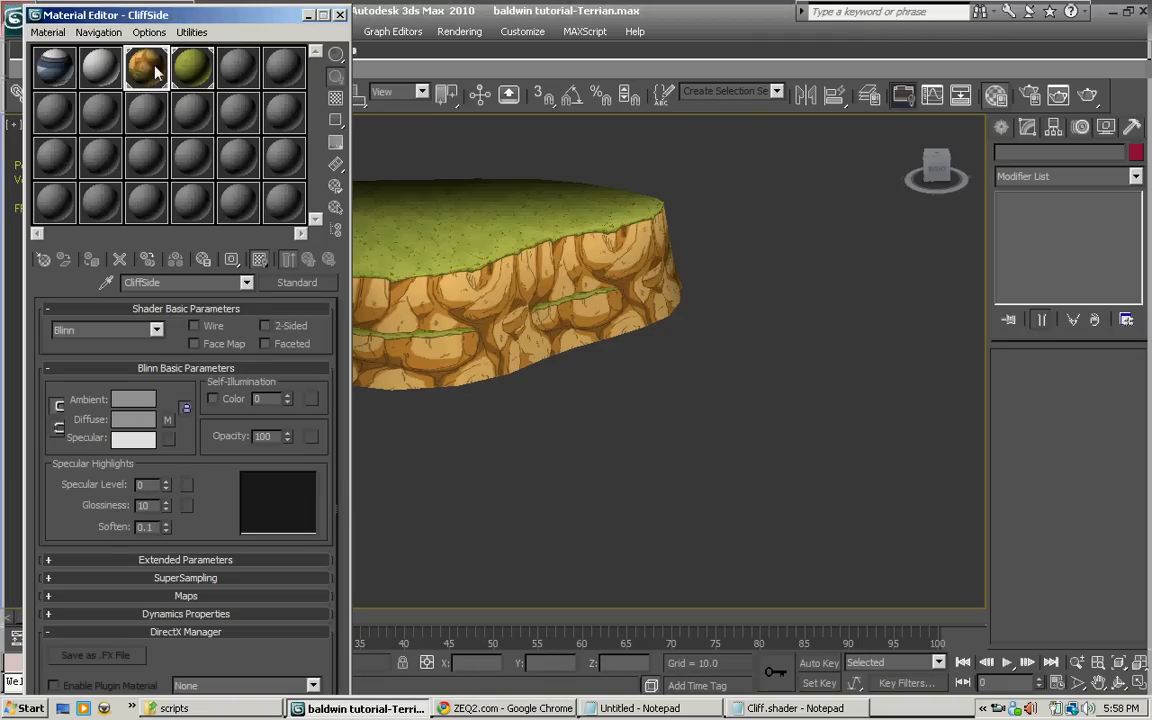
click(796, 708)
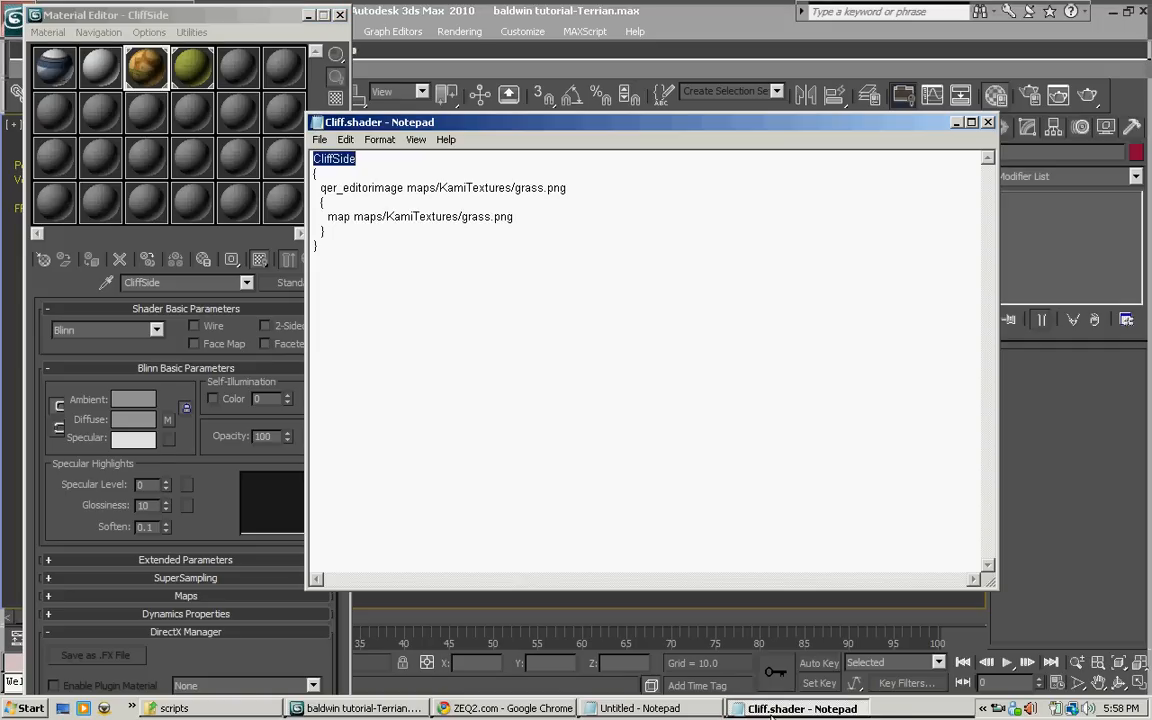
mouse_move(500, 204)
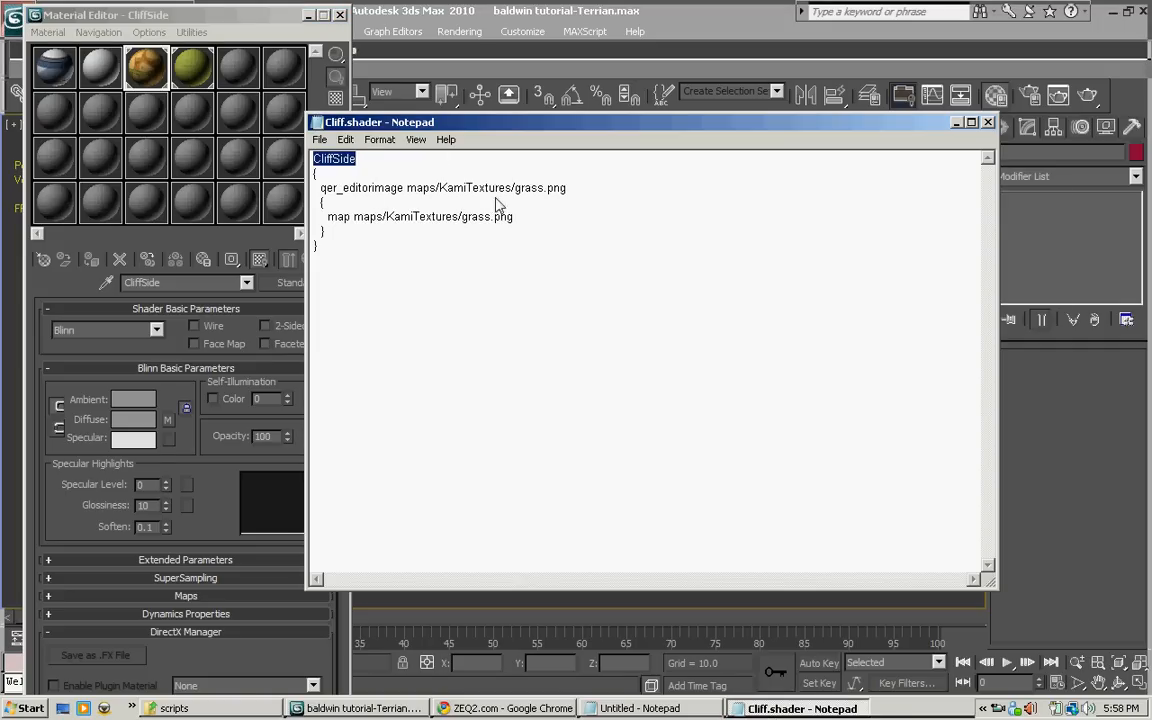
Step: Browse to maps/Cliff to see its Cliff and grasstexture images, then return to Notepad
click(178, 708)
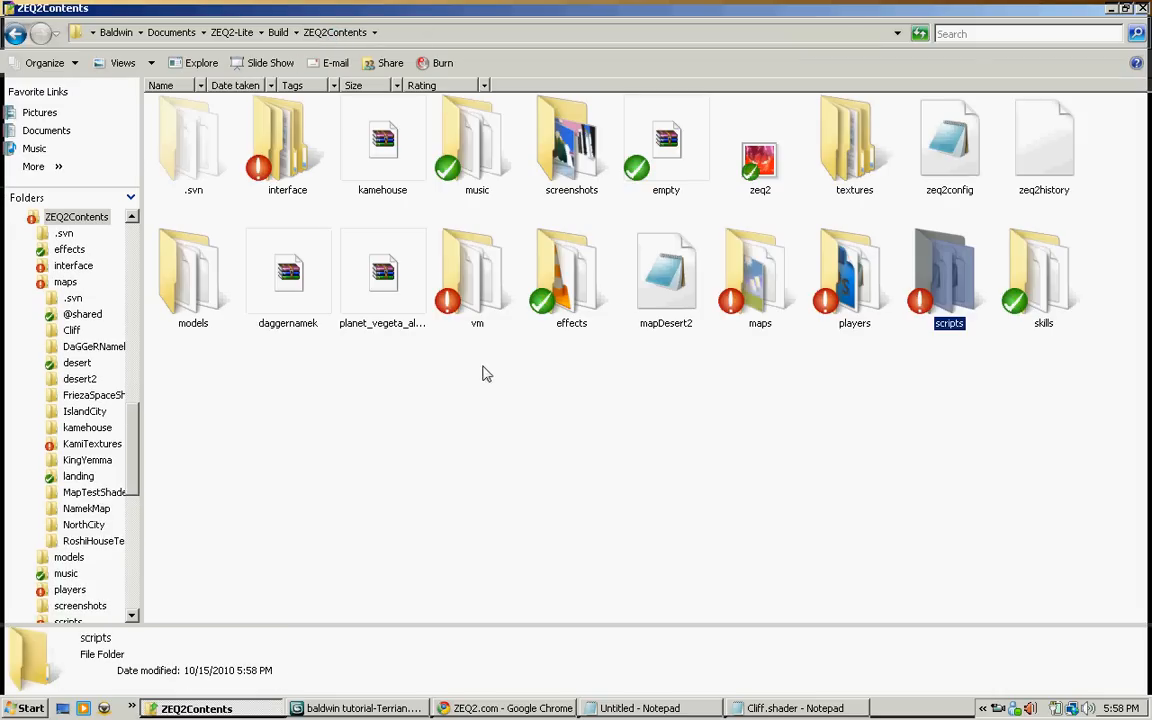
double_click(760, 280)
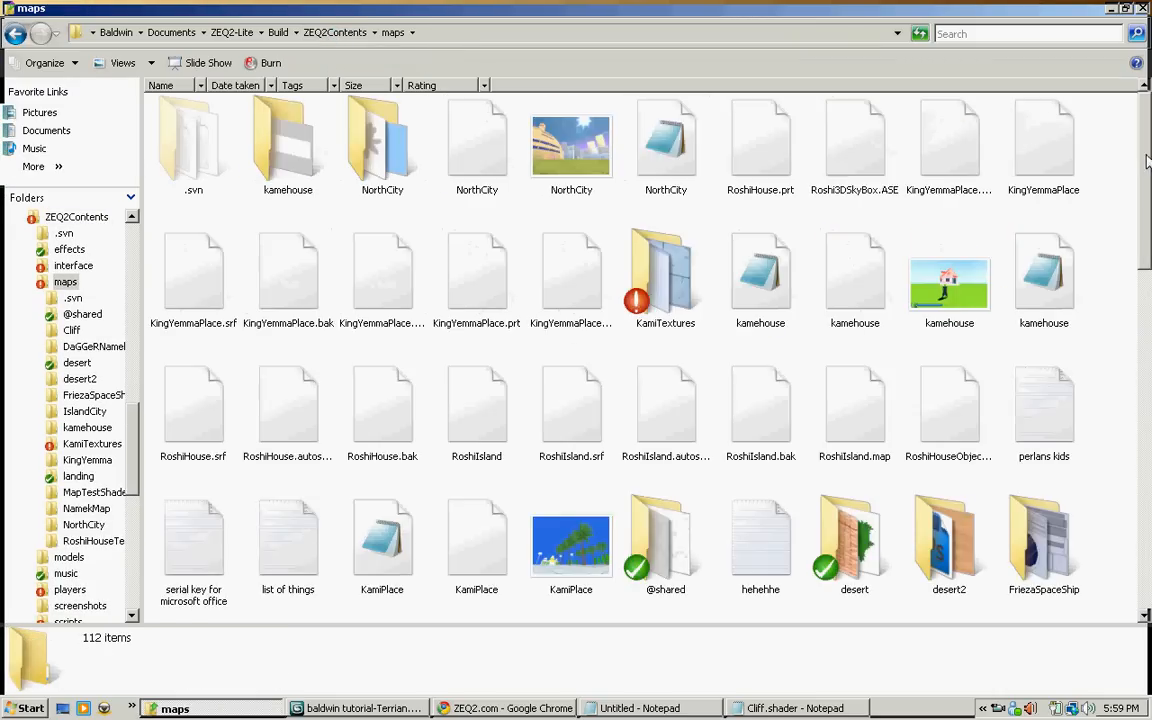
scroll(down, 3)
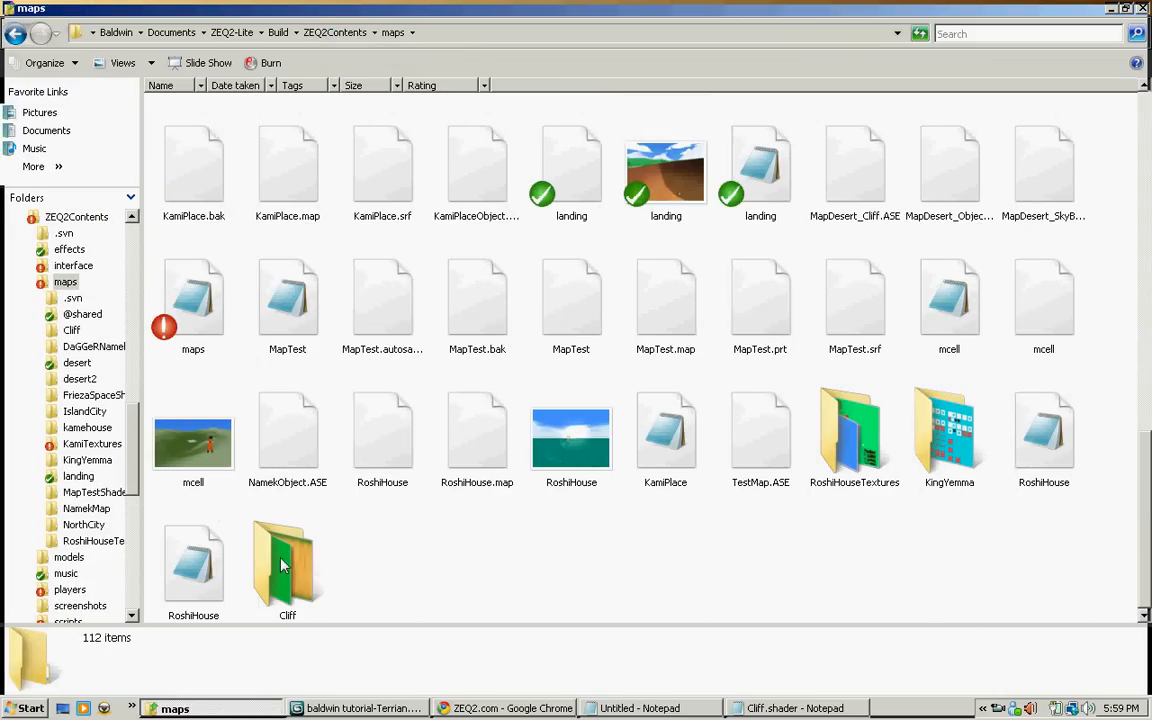
double_click(288, 564)
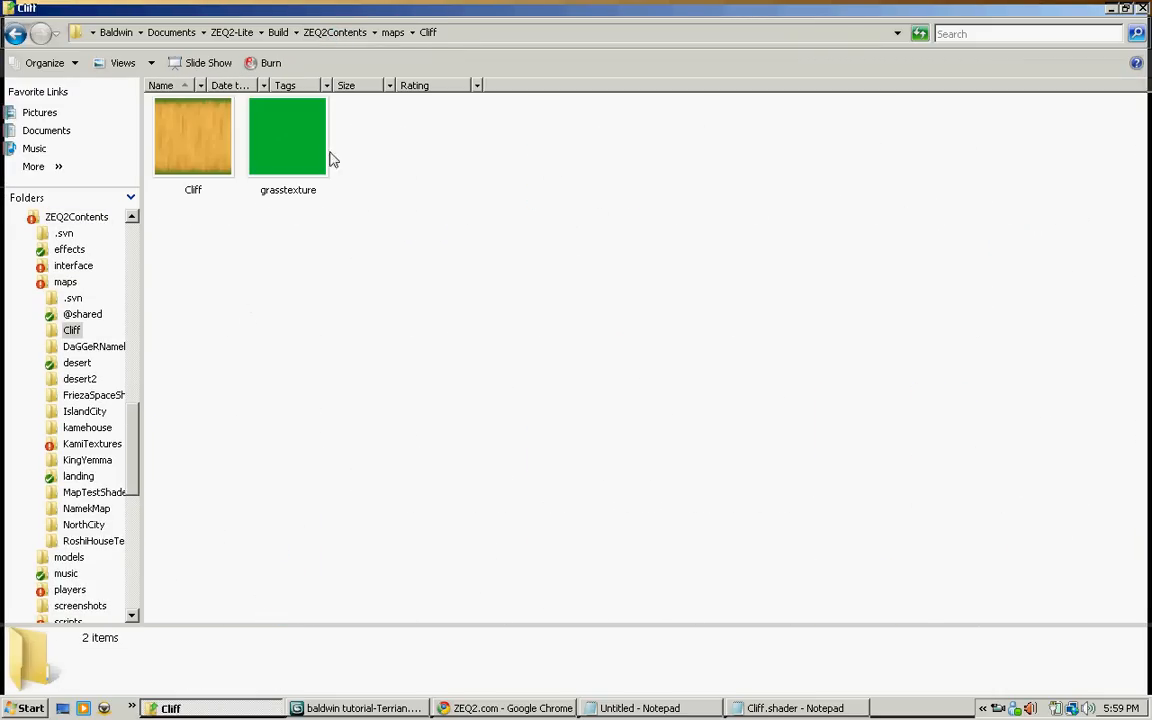
mouse_move(476, 266)
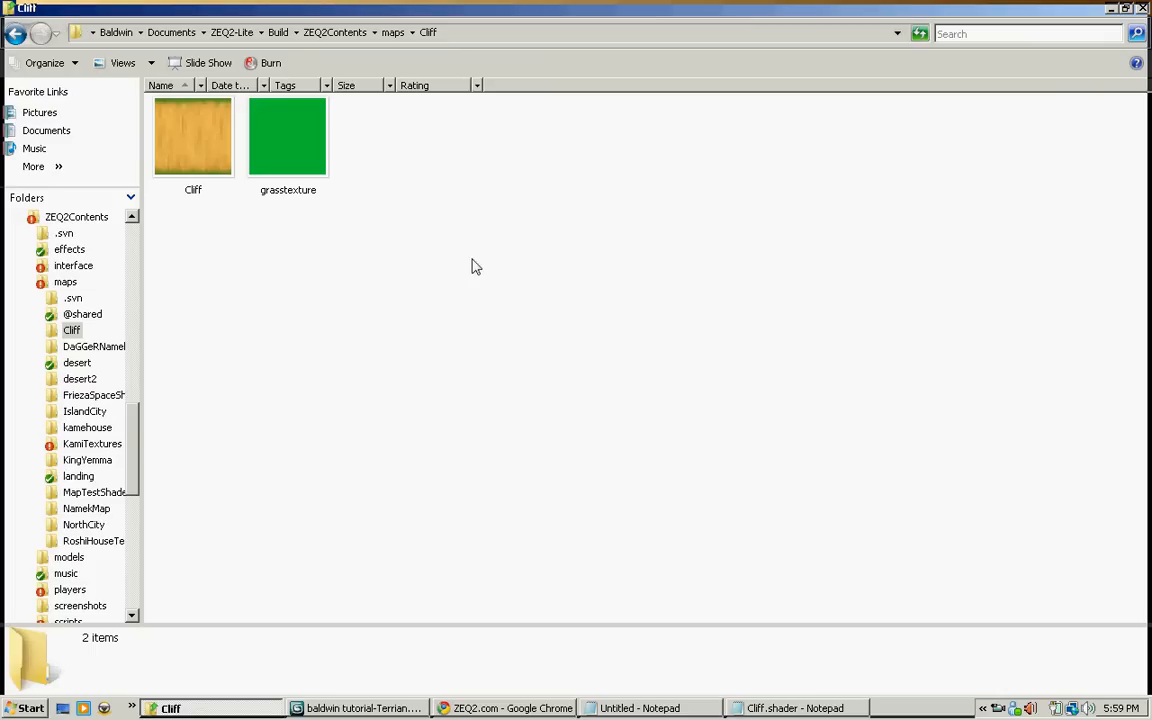
click(784, 708)
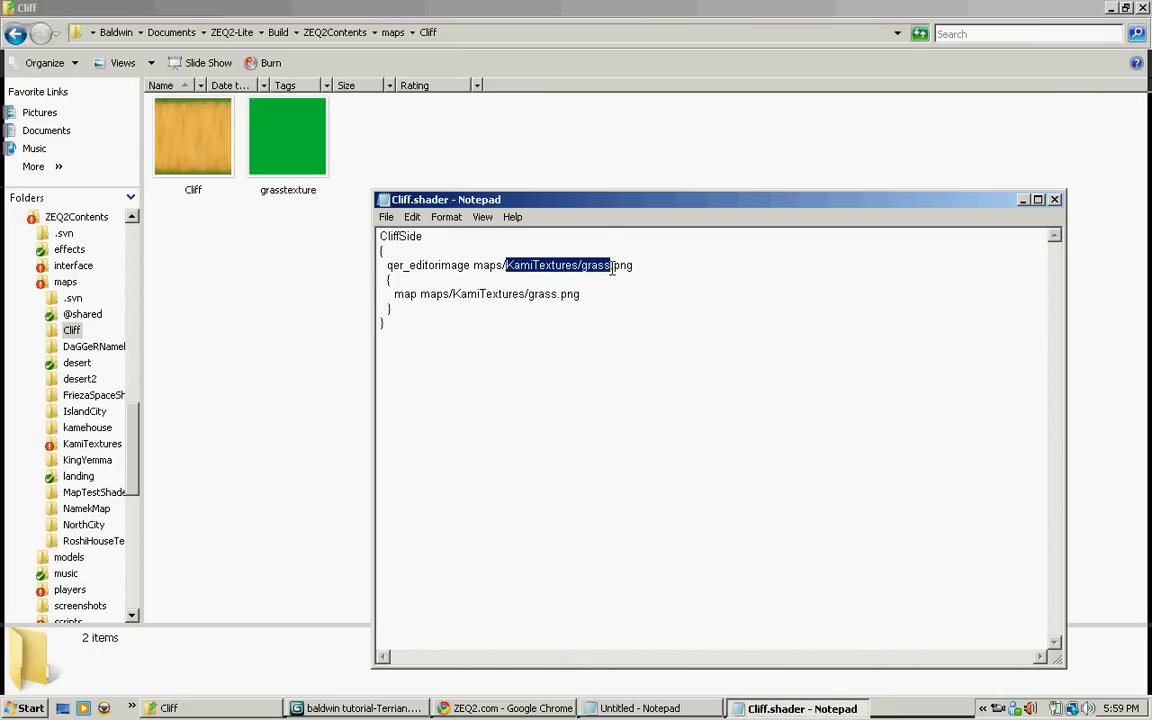
Step: Point the CliffSide qer_editorimage and map paths at maps/Cliff/Cliff.png after confirming the file type
key(Delete)
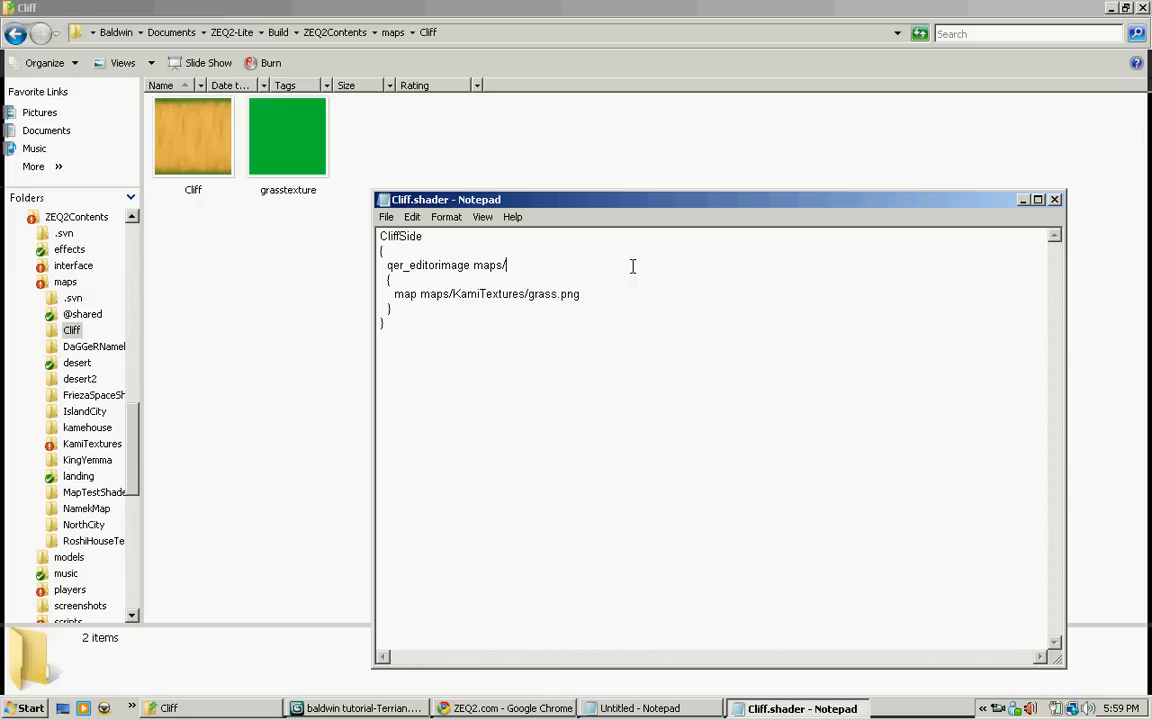
text(Cliff/Cliff)
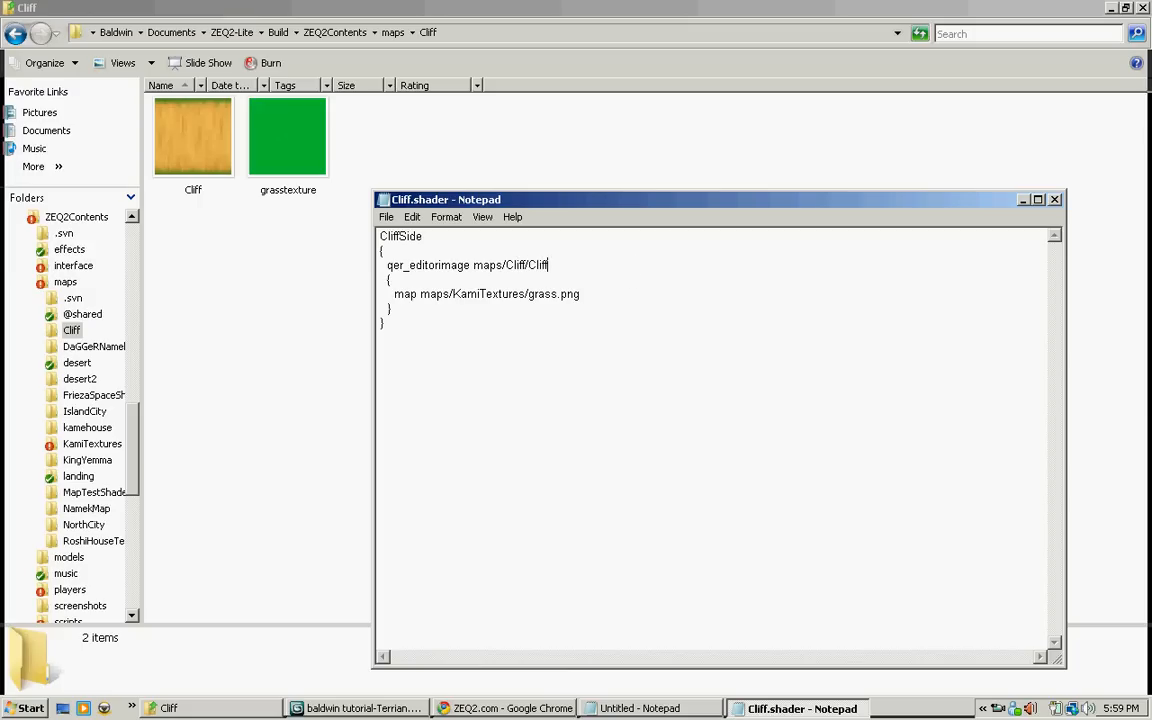
text(.jp)
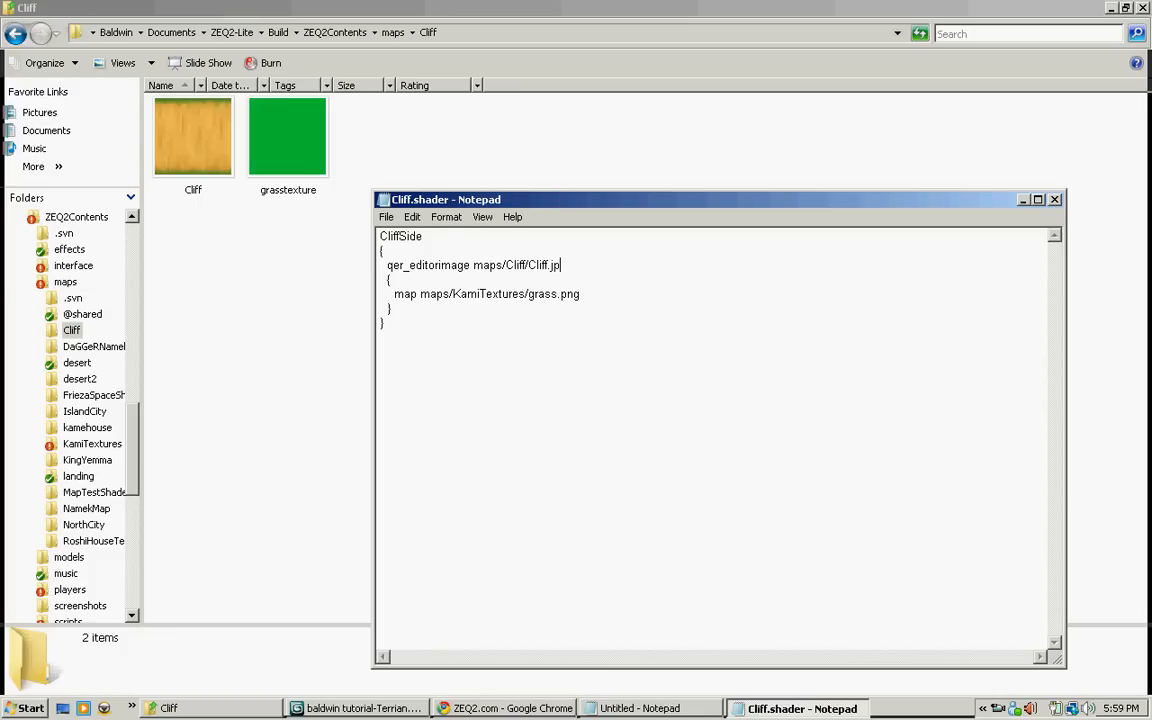
click(192, 136)
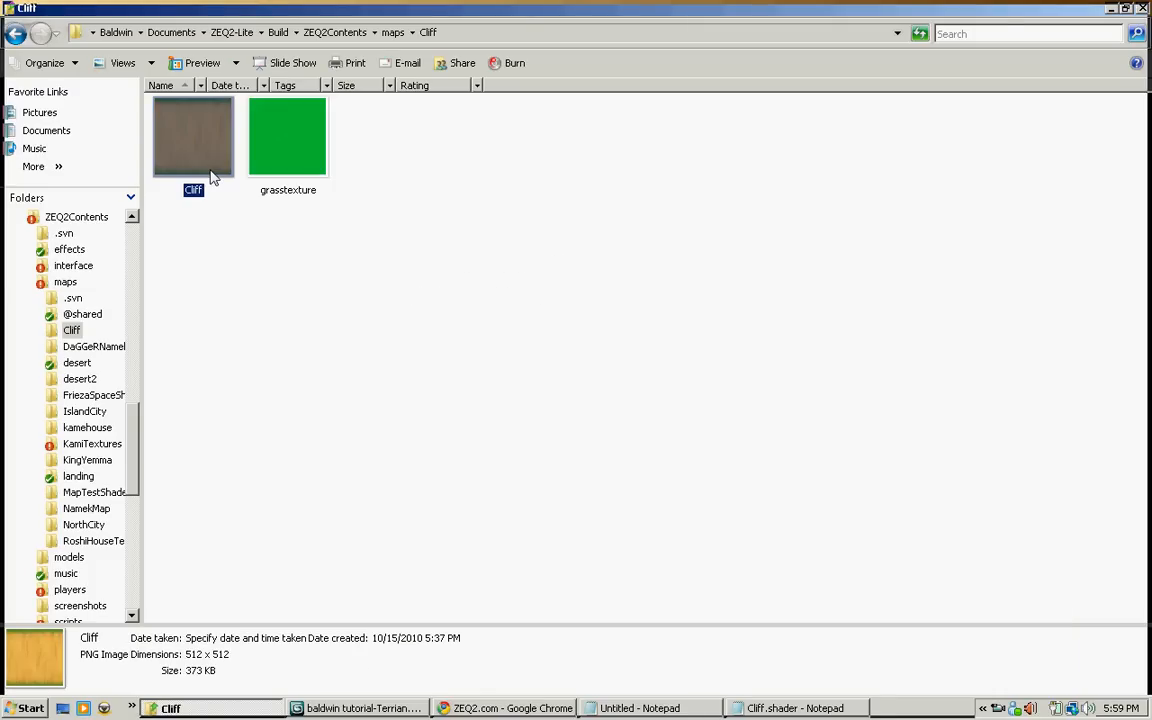
mouse_move(212, 176)
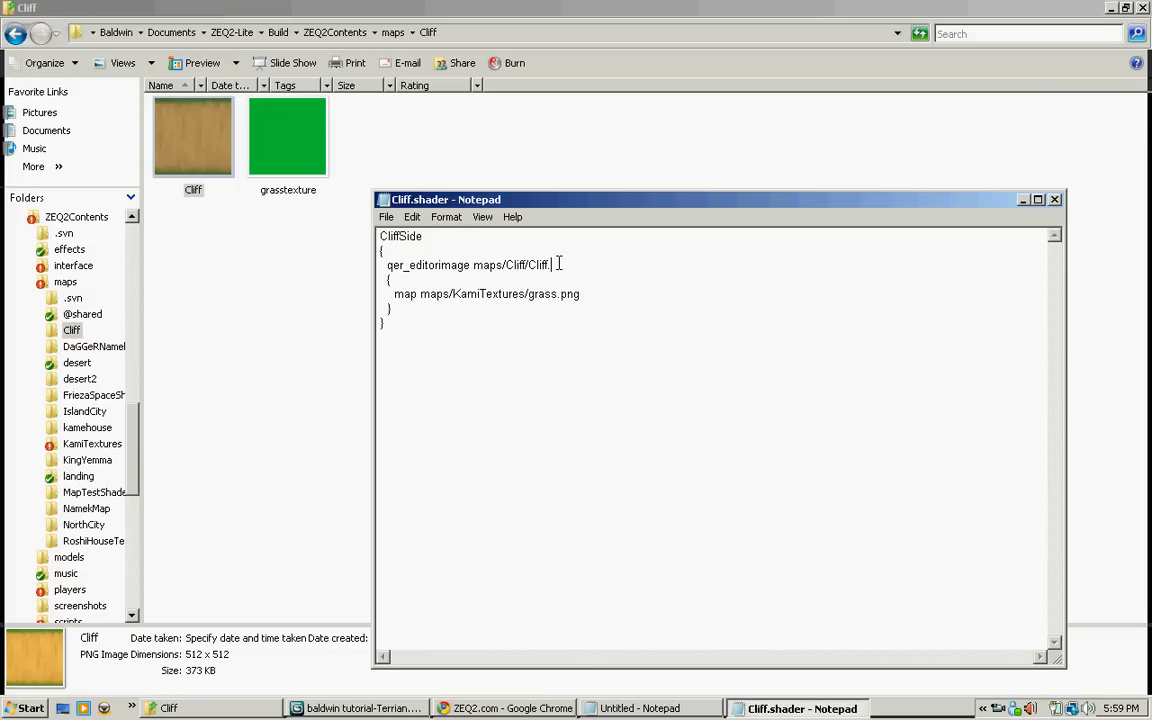
text(.png)
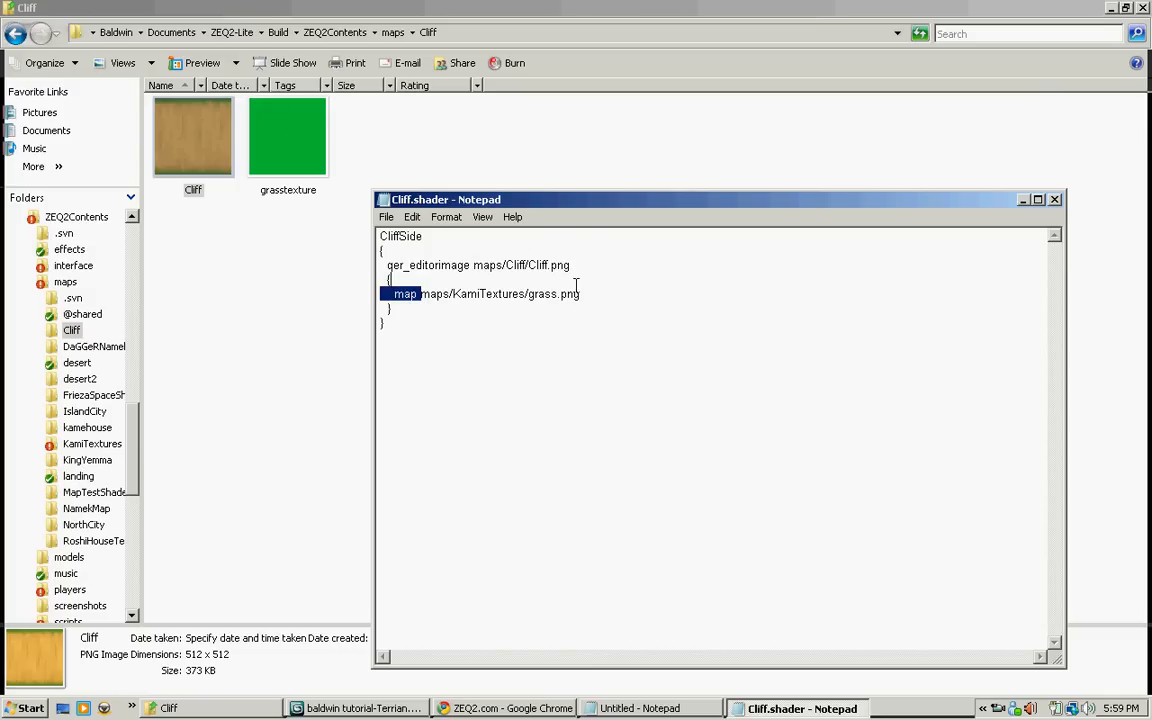
text(maps/Cliff/Cliff.png)
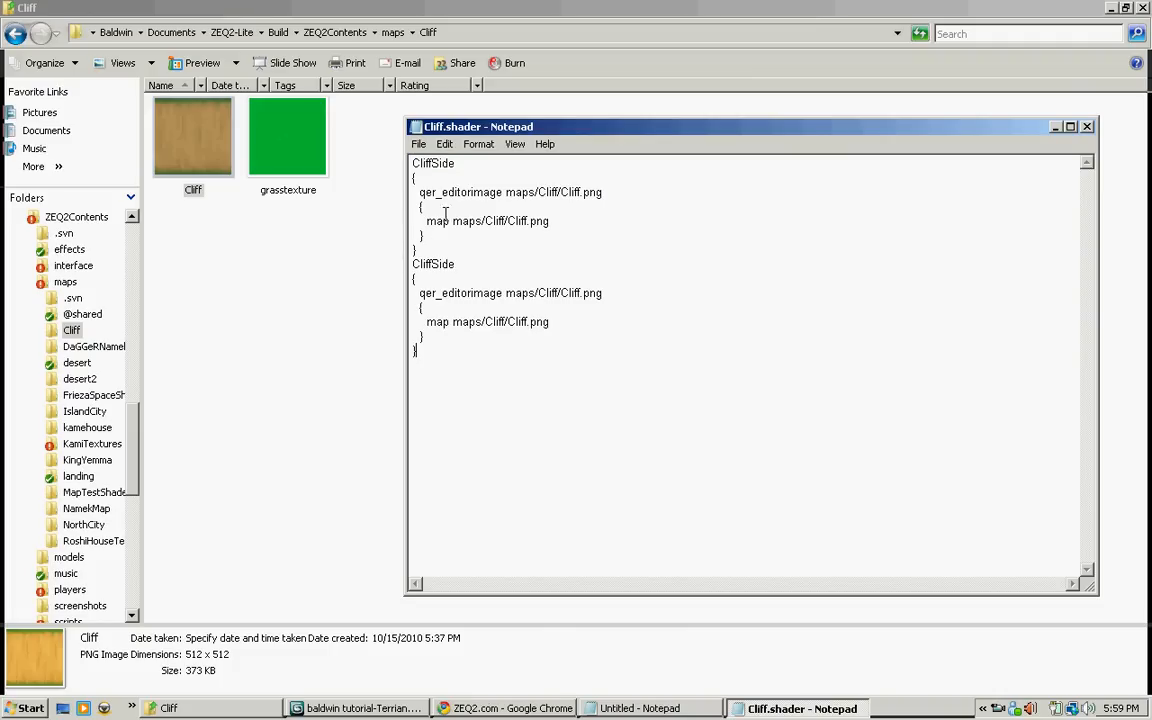
Step: Rename the second copied block from CliffSide to GrassTexture
double_click(432, 264)
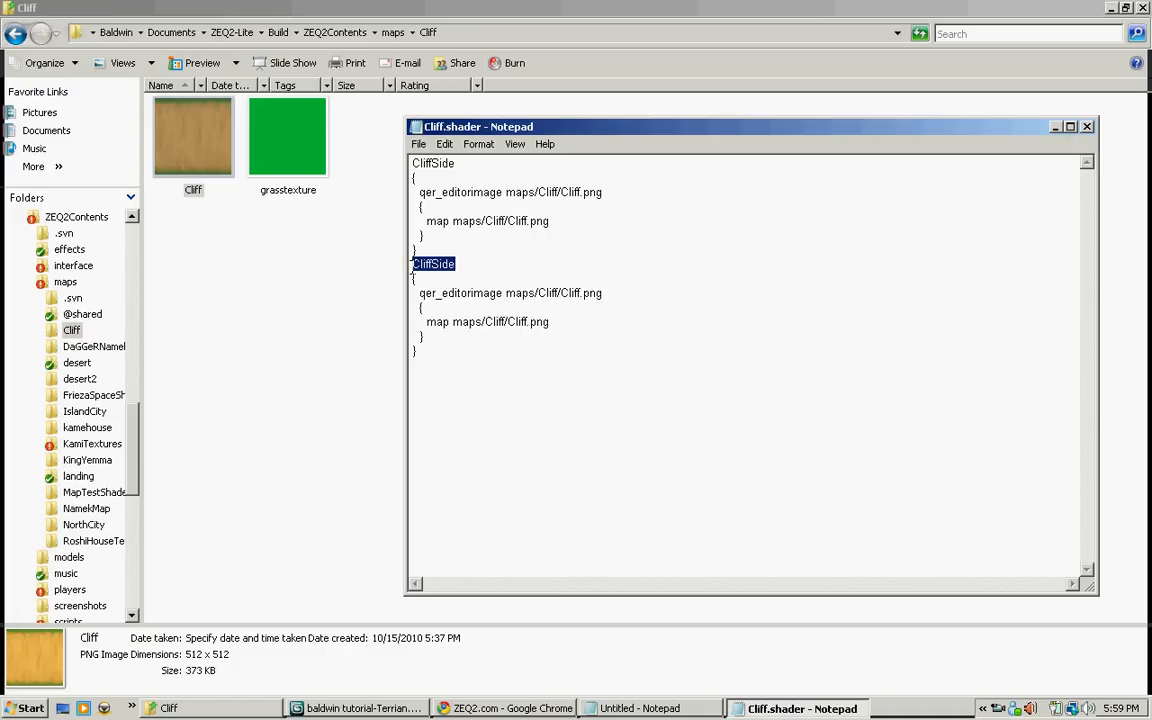
text(GrassText)
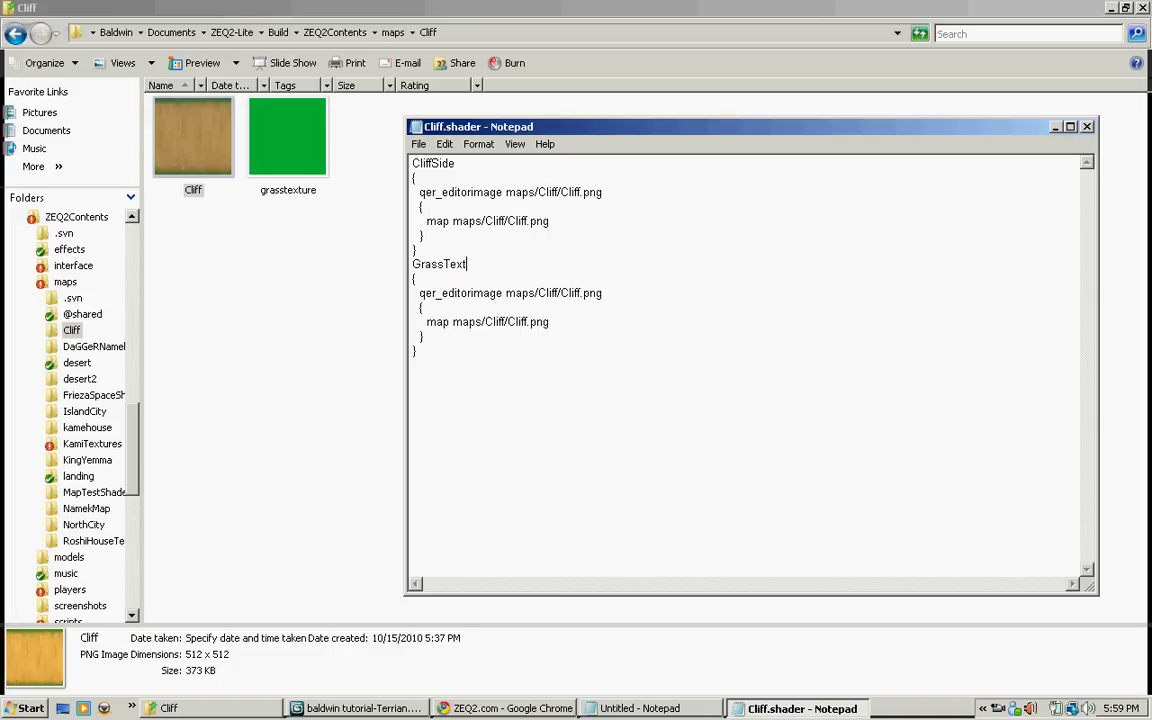
text(ure)
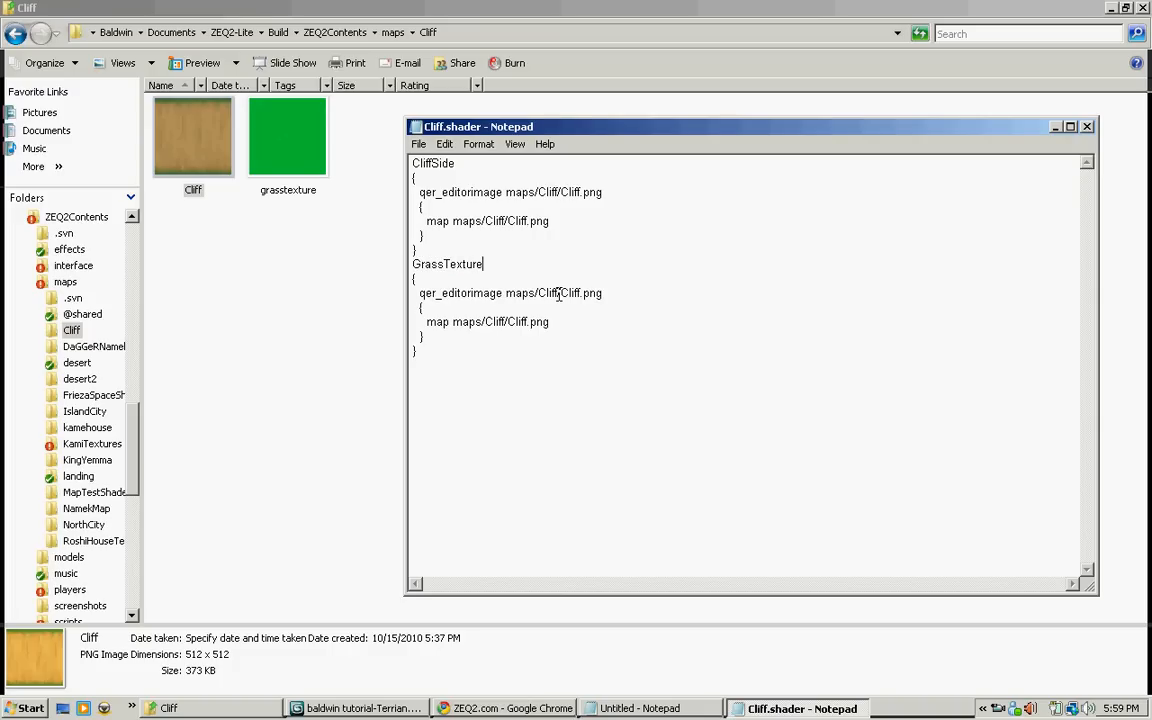
Step: Change both of its image paths to maps/Cliff/grasstexture.jpg
double_click(582, 292)
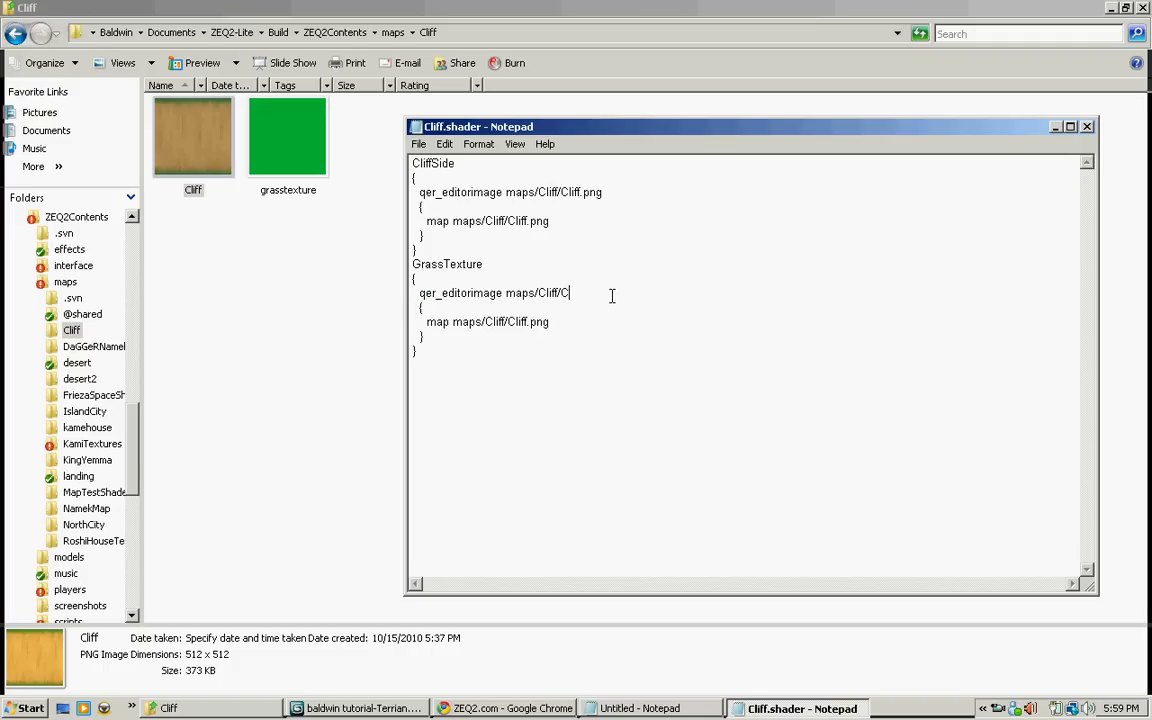
text(grass)
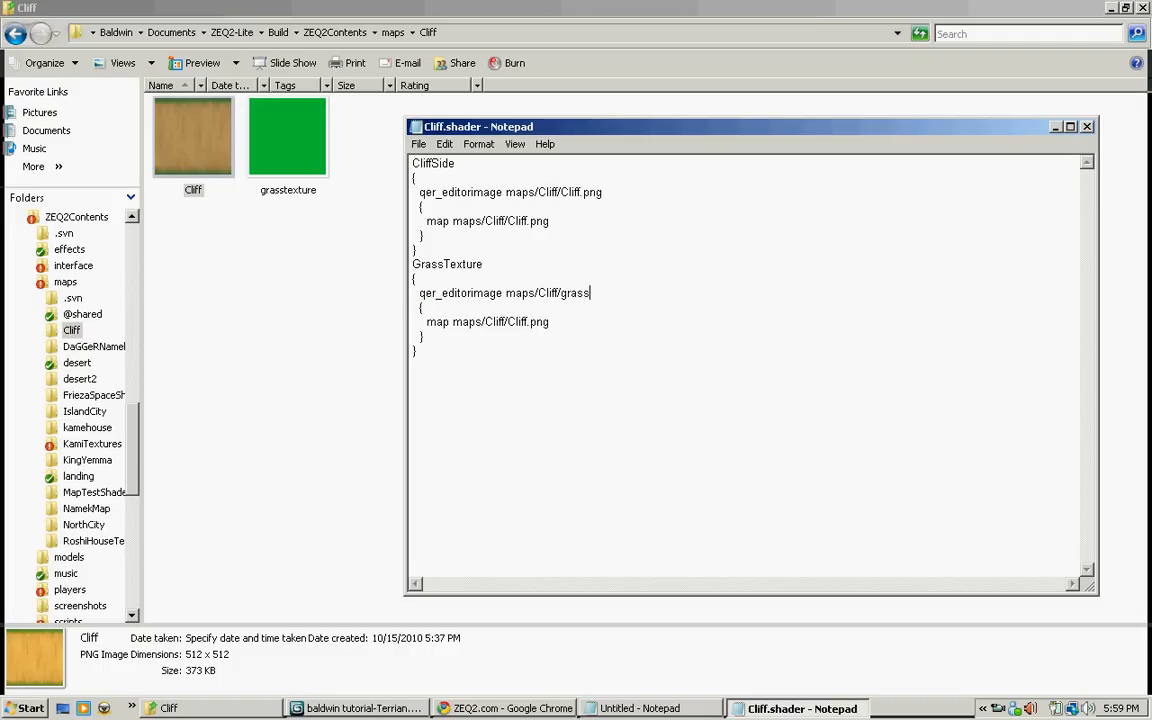
text(texture)
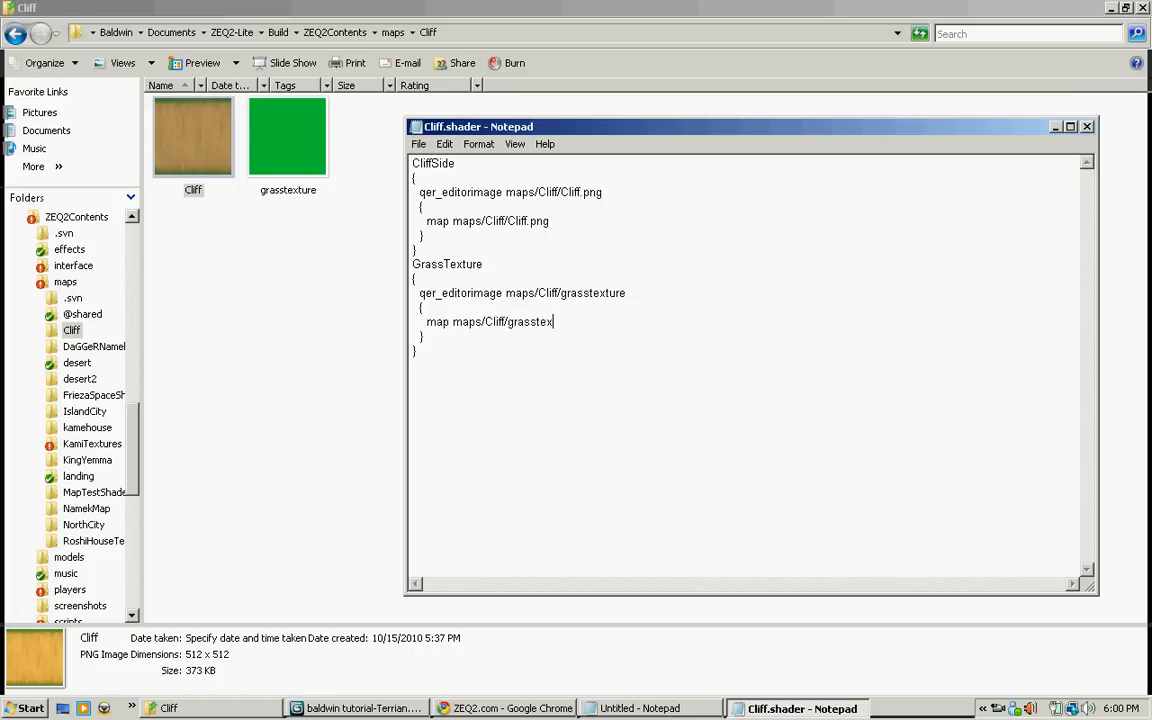
text(ture)
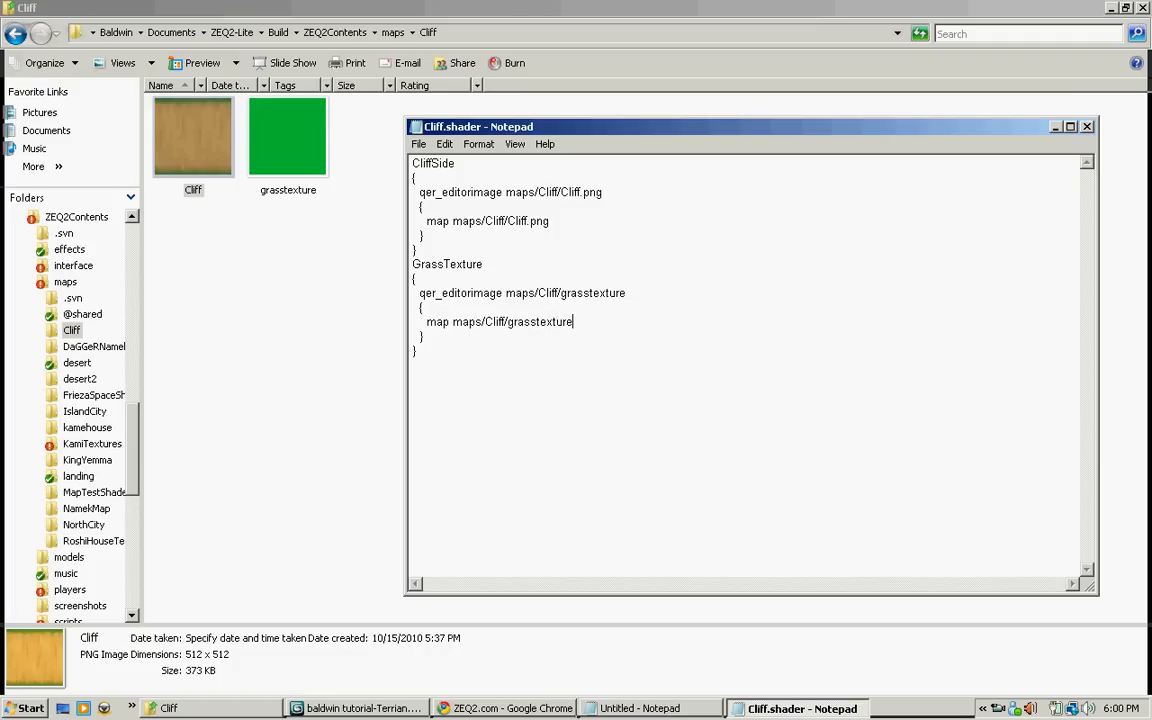
text(.jpg)
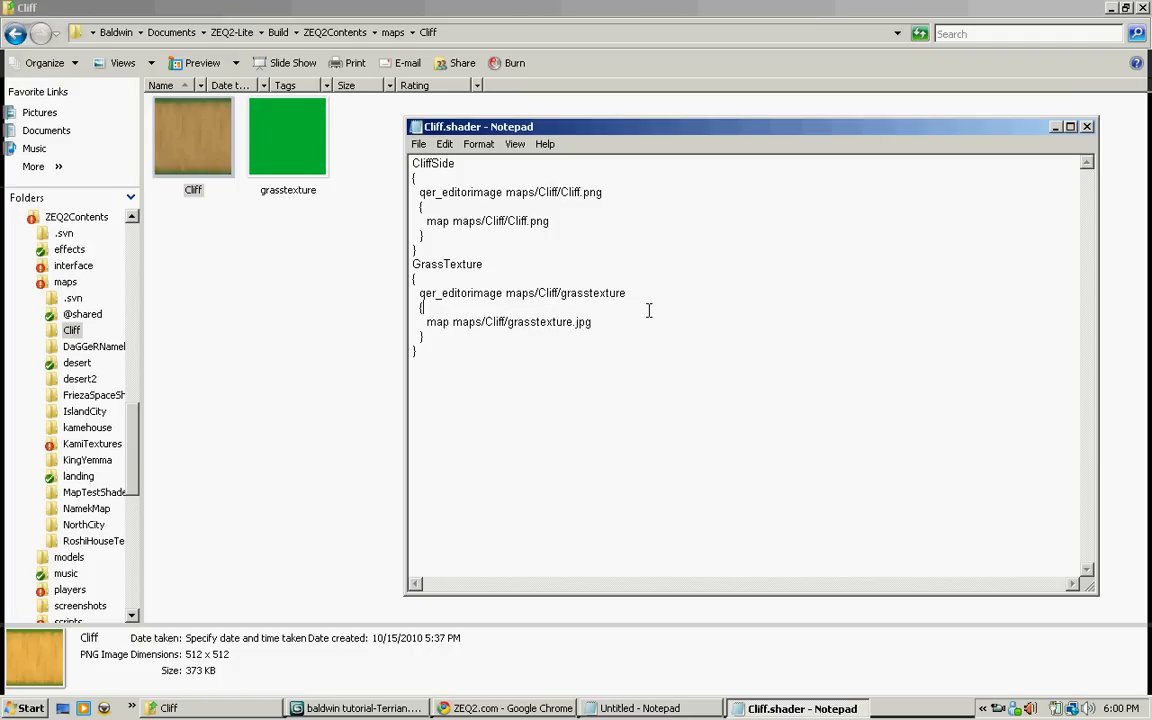
text(.jpg)
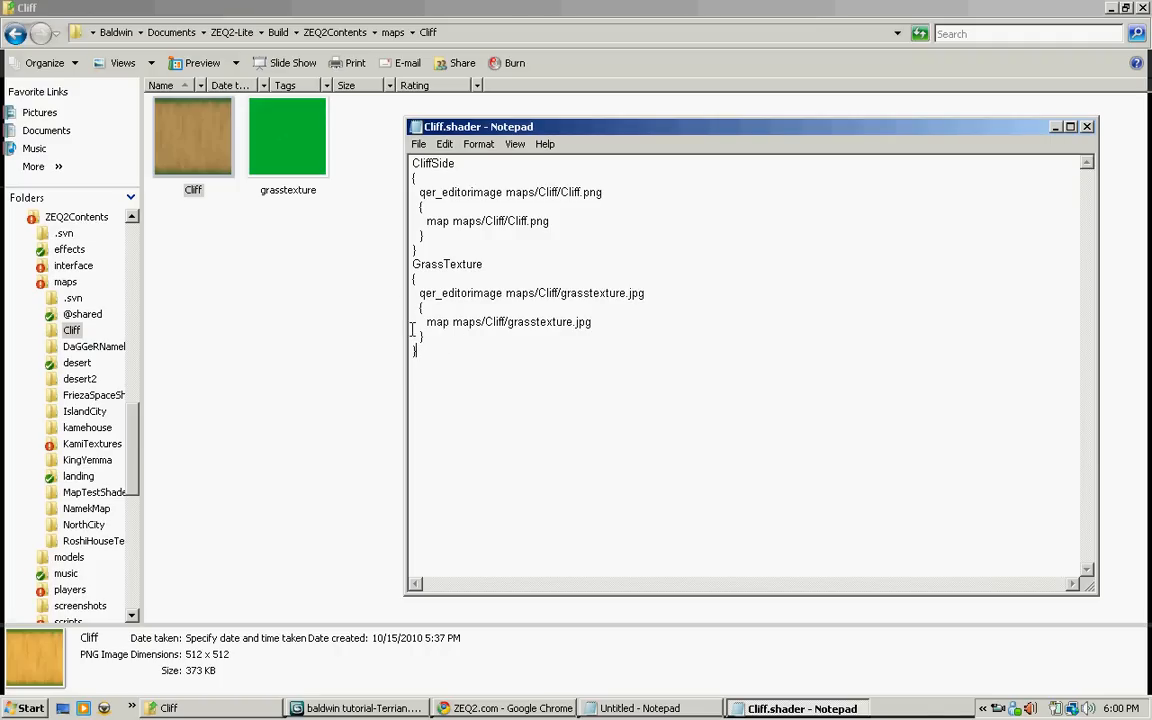
mouse_move(522, 396)
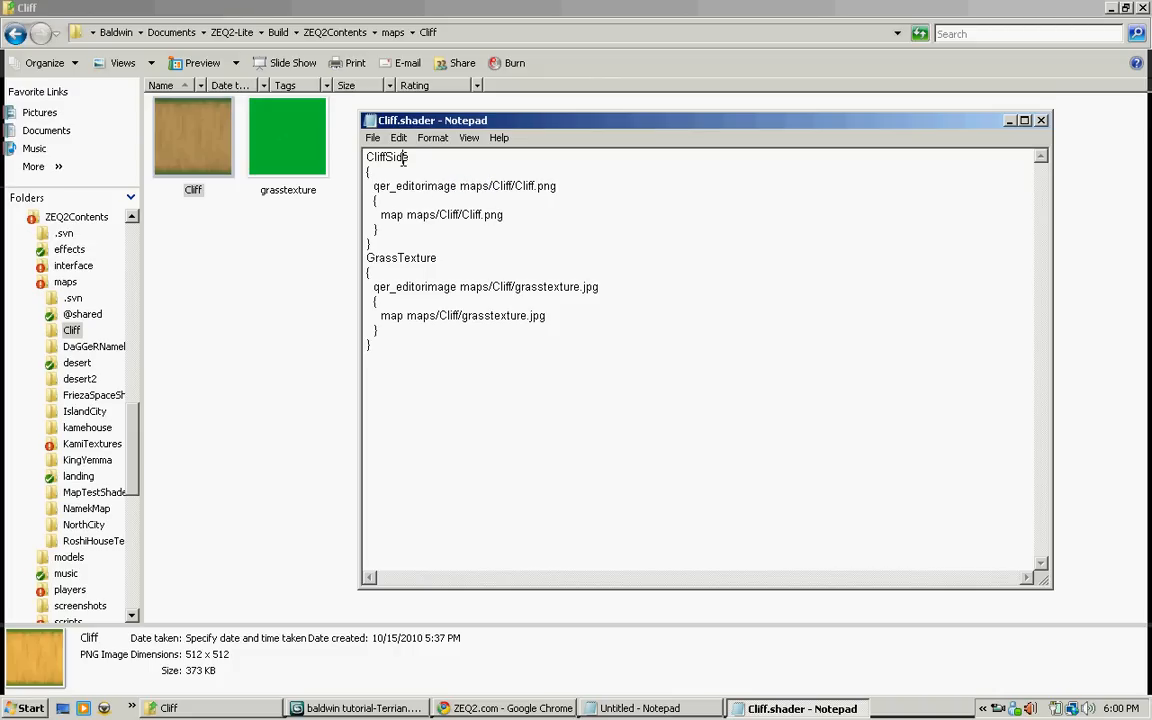
double_click(388, 156)
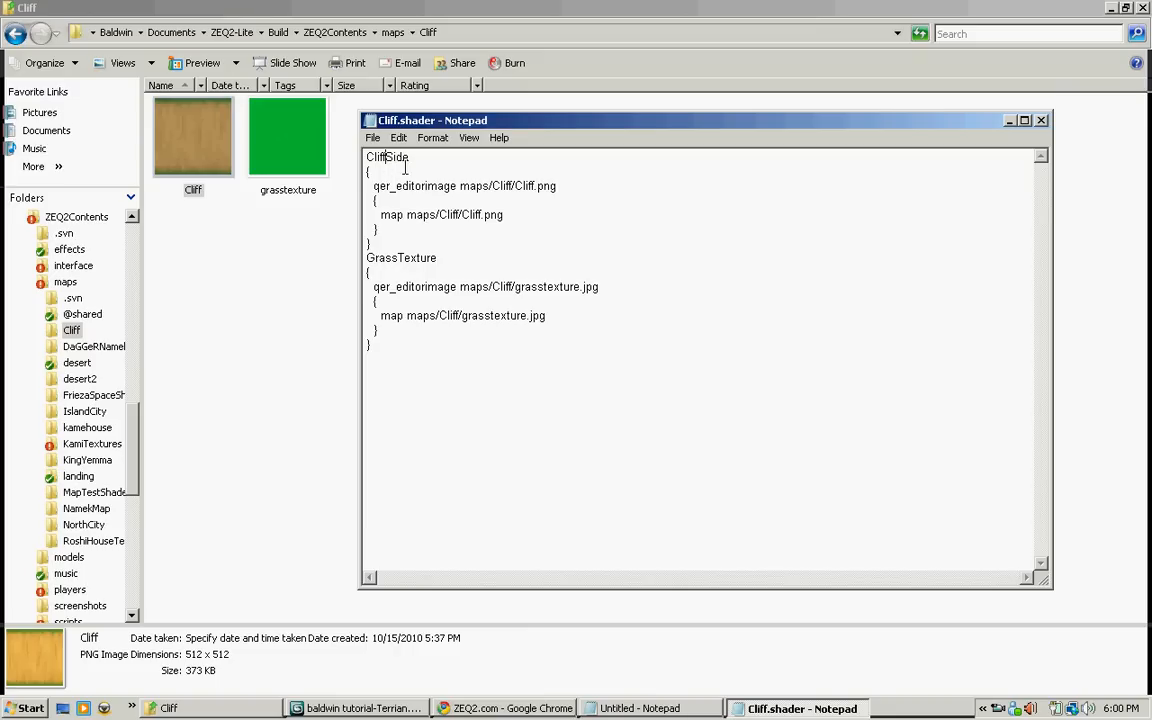
double_click(388, 156)
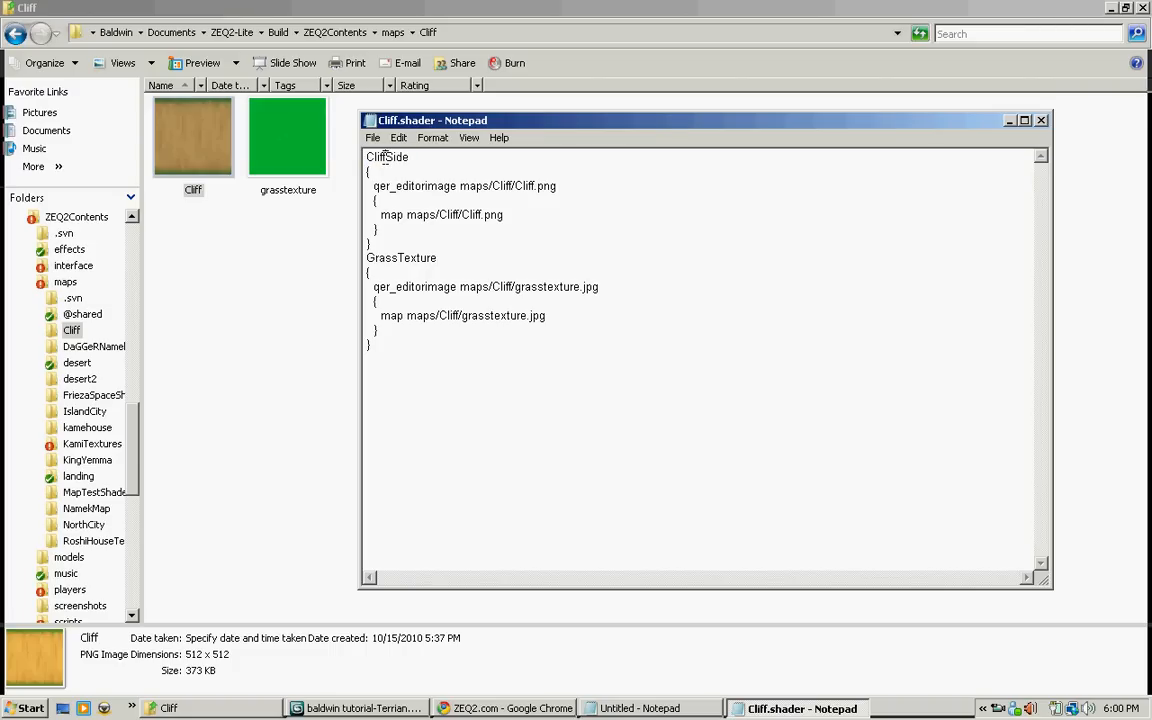
double_click(386, 156)
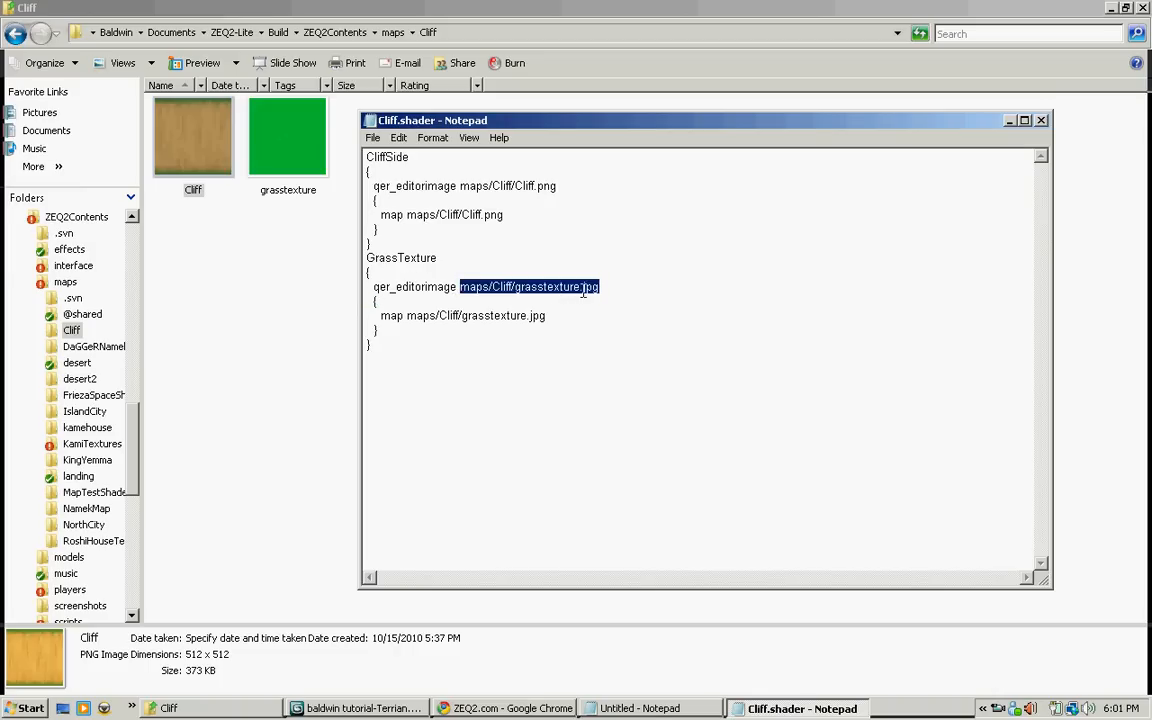
double_click(400, 256)
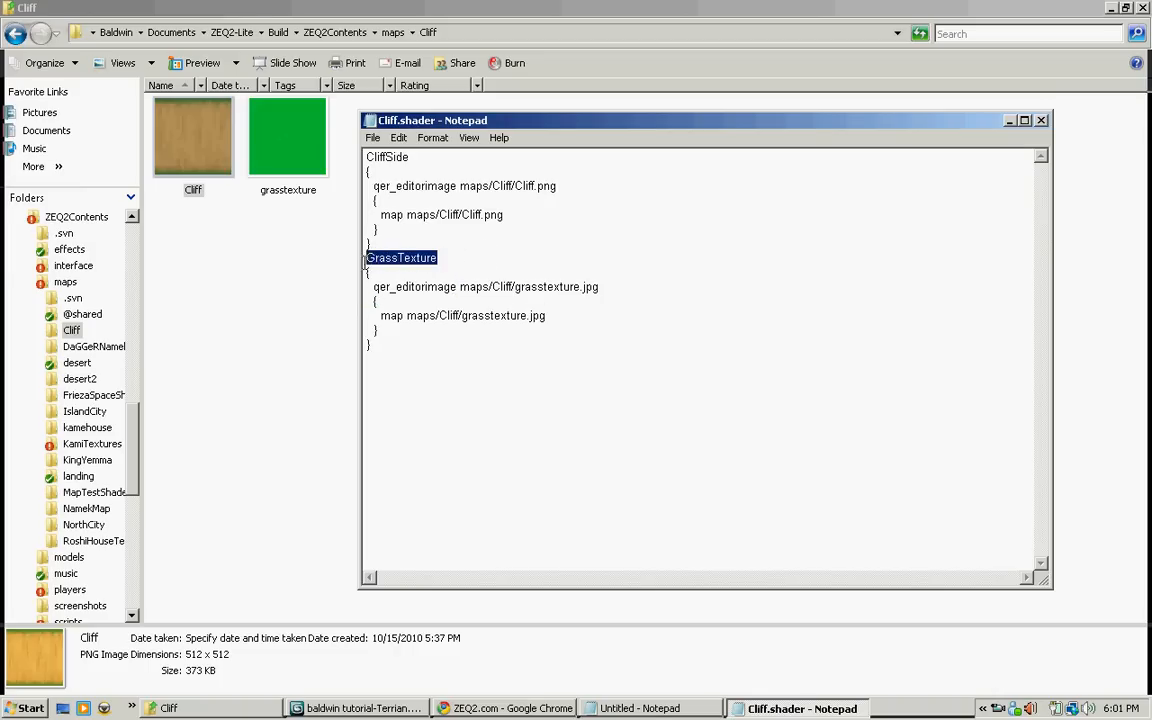
text(maps/Cliff/grasstexture.jpg)
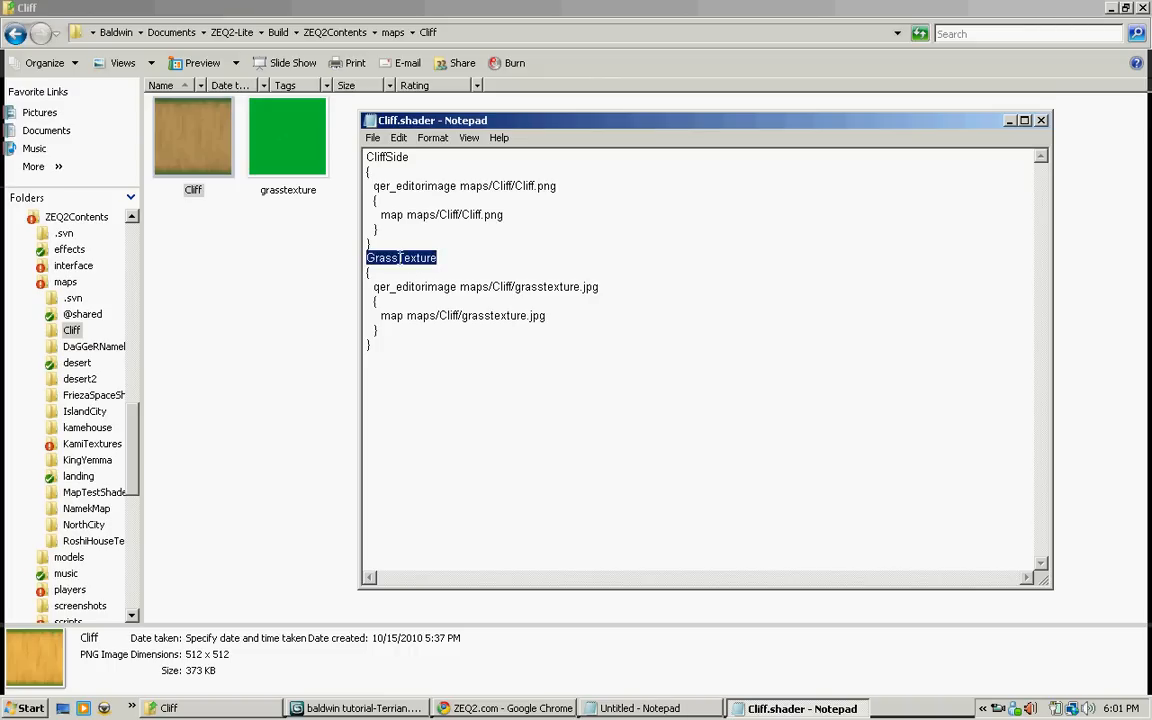
click(372, 136)
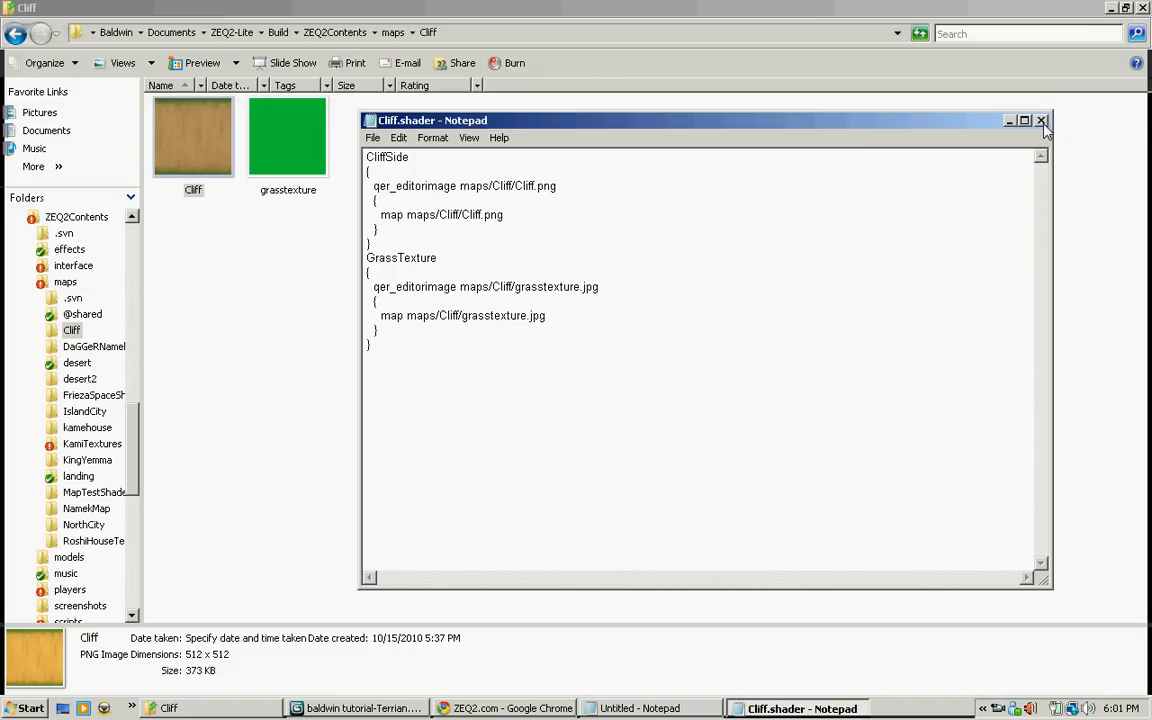
Step: Close Cliff.shader, return to 3ds Max and dismiss the Material Editor to reveal the terrain
click(1040, 120)
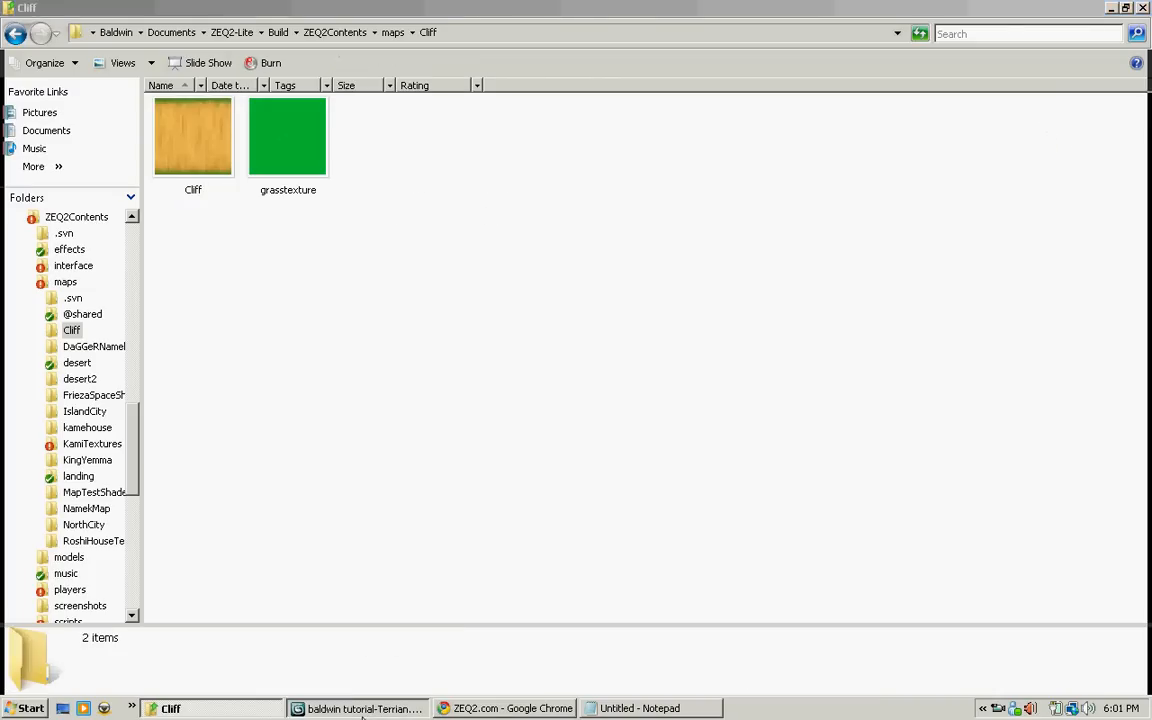
click(364, 708)
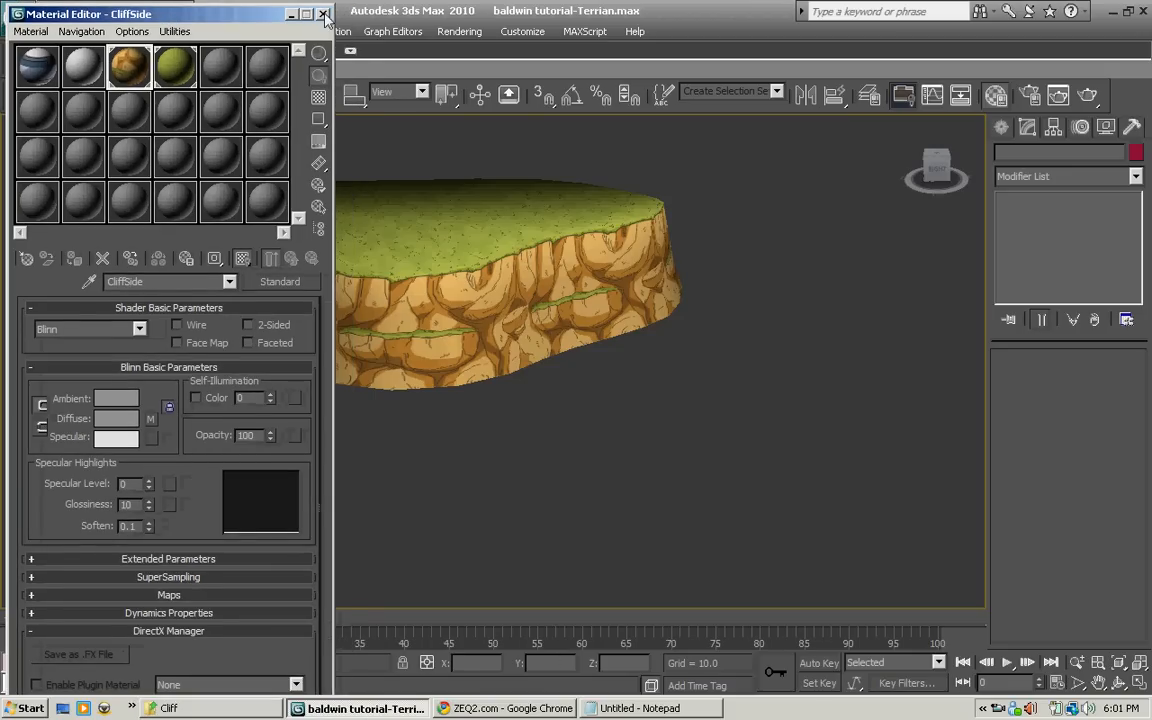
click(324, 14)
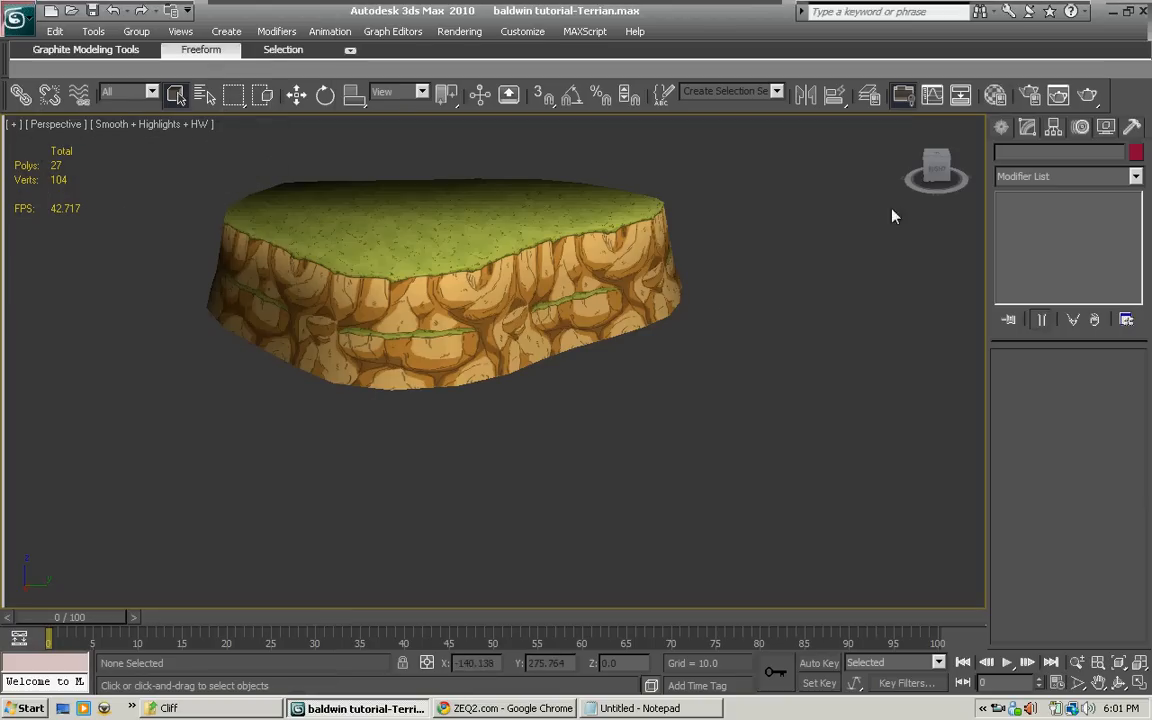